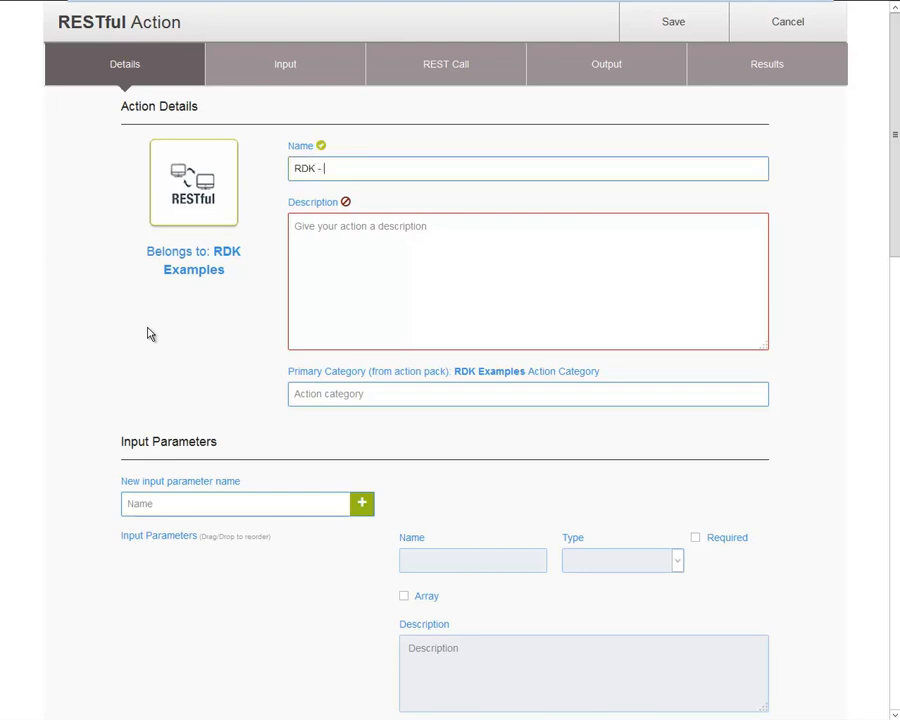
Enter 'RDK - REST example' as the name and 'Action to demonstrate the RESTful action type' as description
{"action": "type", "text": "REST example"}
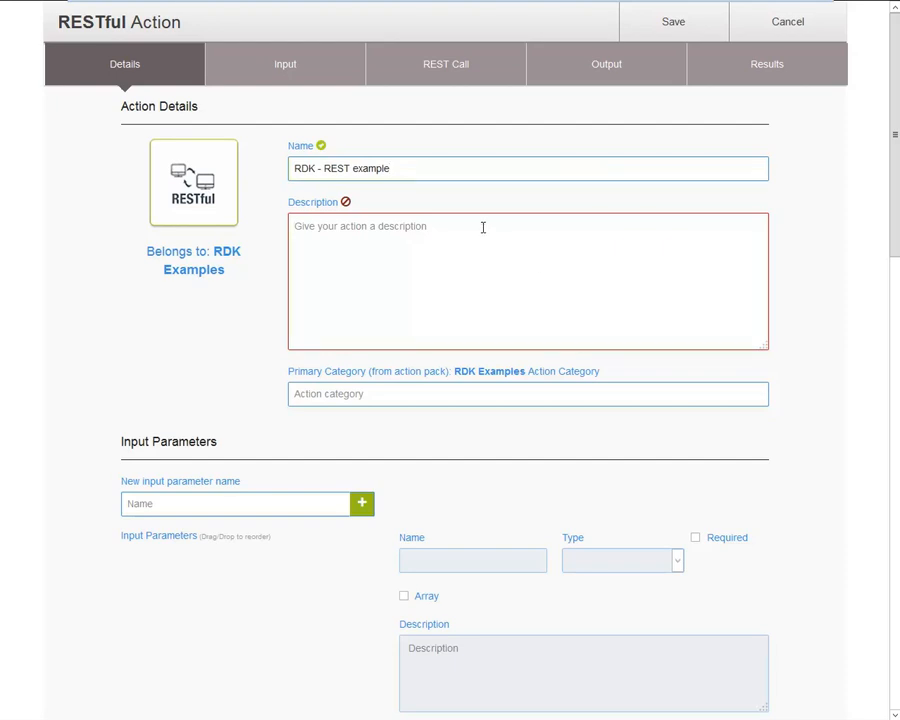
{"action": "type", "text": "Action to dem"}
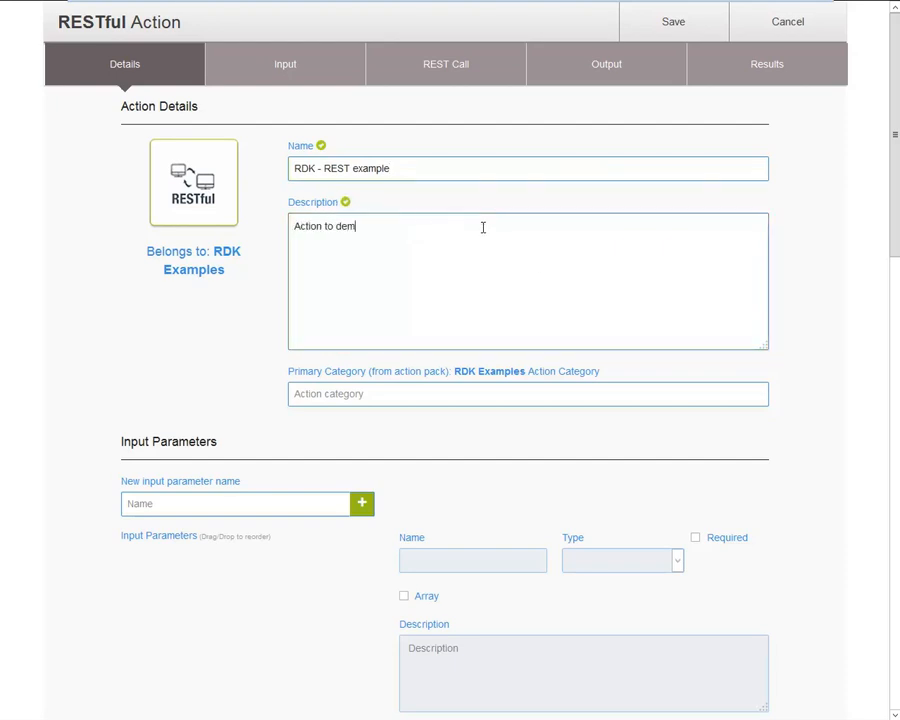
{"action": "type", "text": "onstrate"}
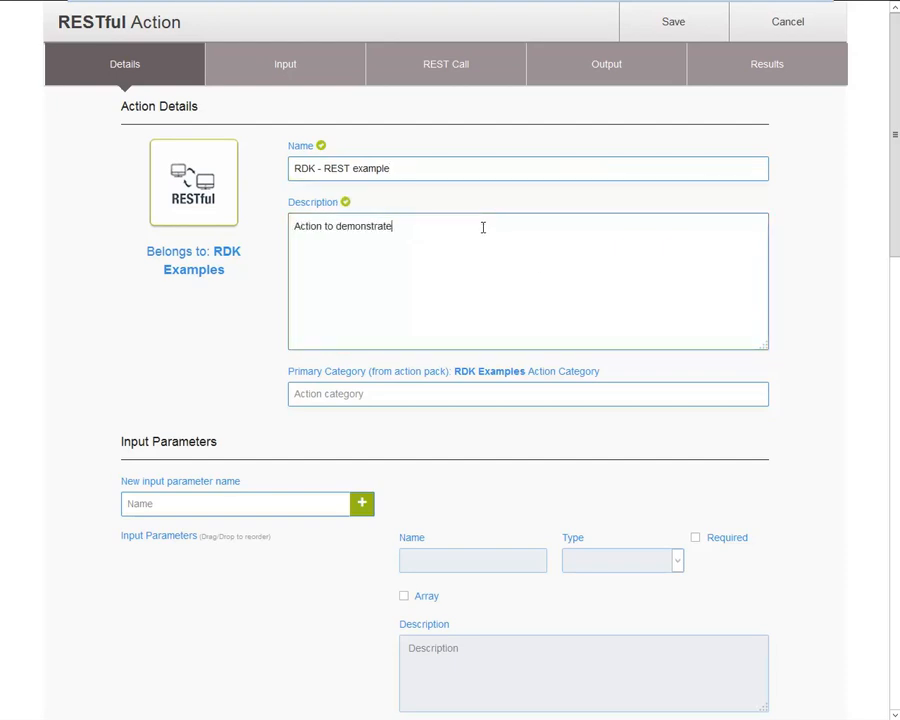
{"action": "type", "text": "the RESTful"}
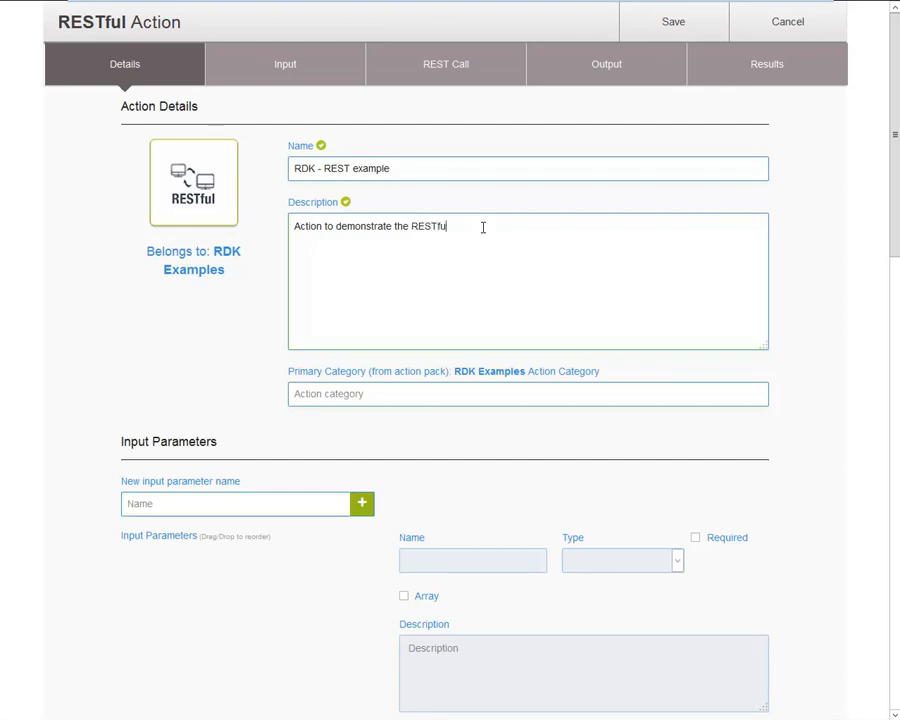
{"action": "type", "text": "action type"}
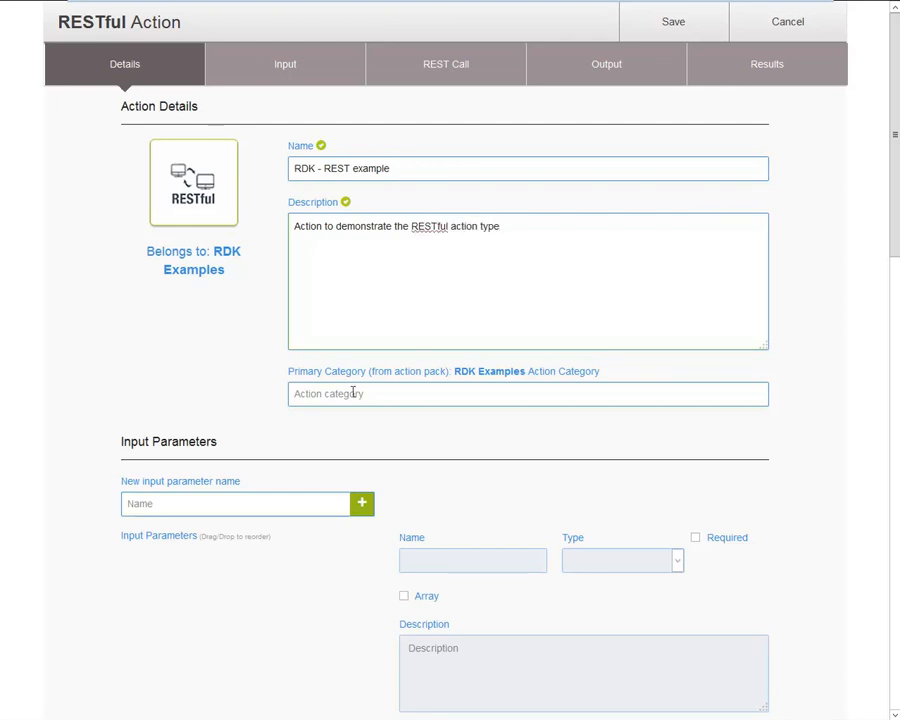
{"action": "left_click", "coordinate": [285, 64]}
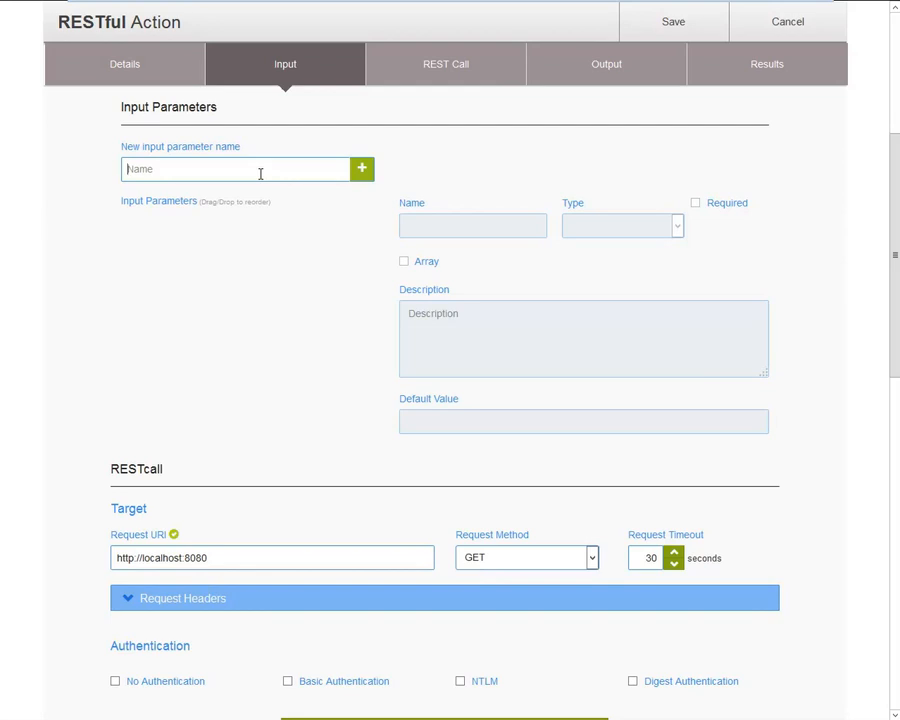
Create a City input parameter with the description 'Enter a city name.'
{"action": "type", "text": "City"}
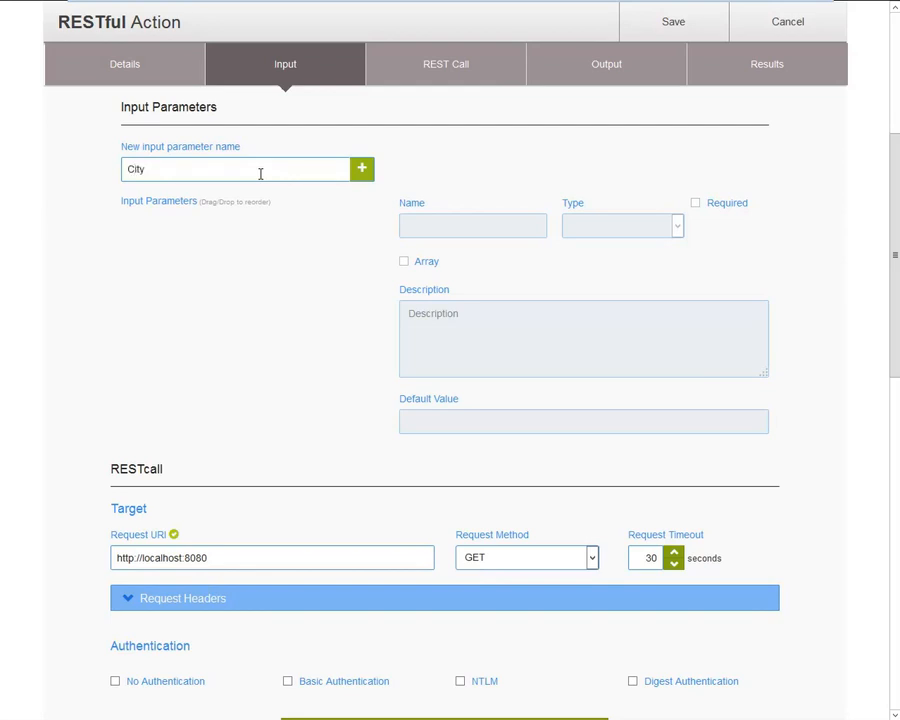
{"action": "left_click", "coordinate": [361, 168]}
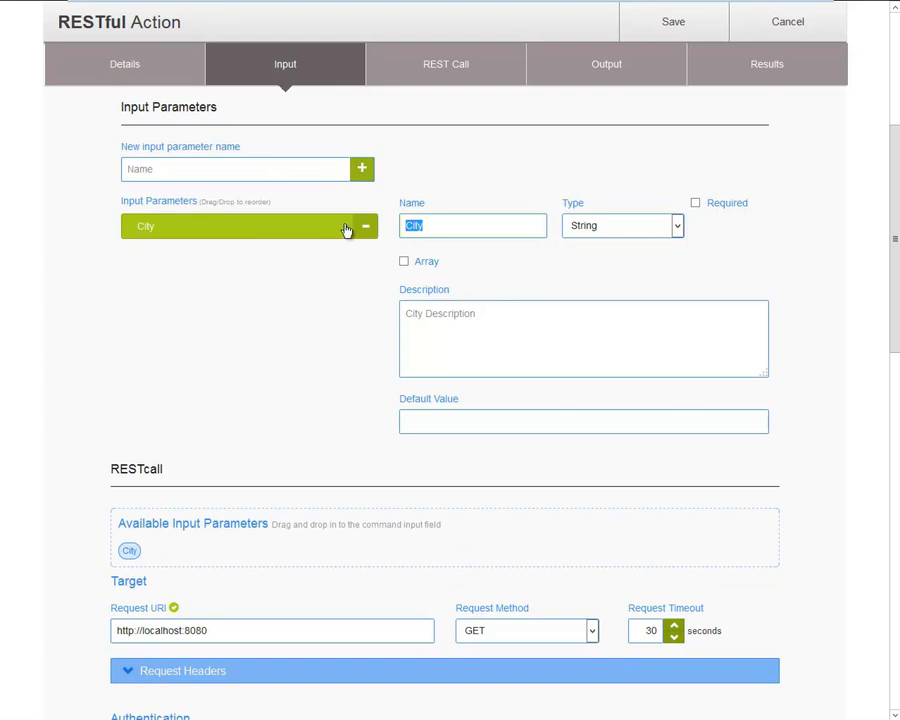
{"action": "type", "text": "Enter a"}
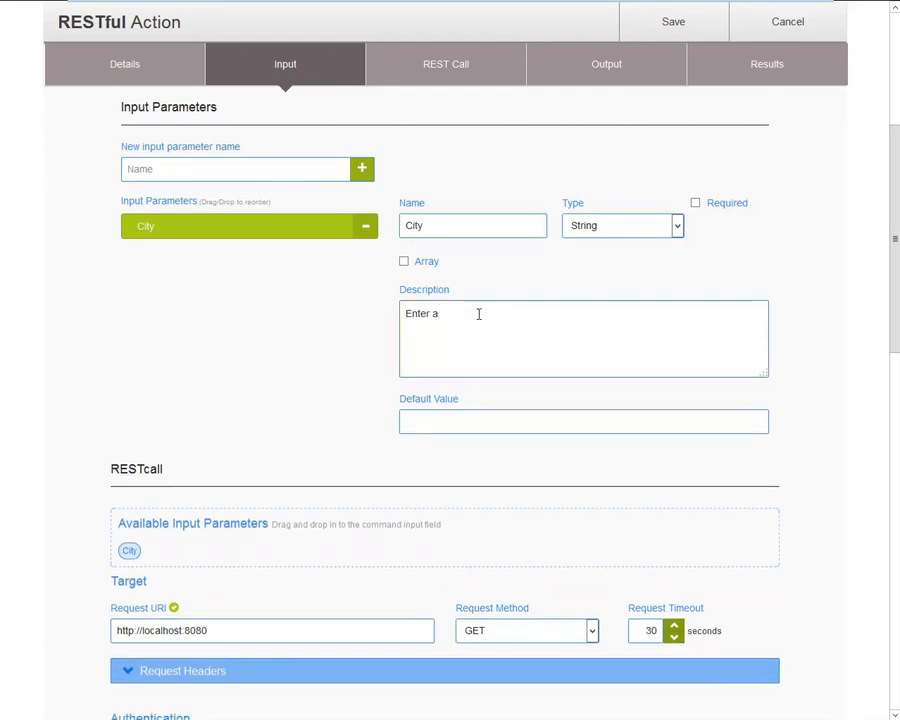
{"action": "type", "text": "city name"}
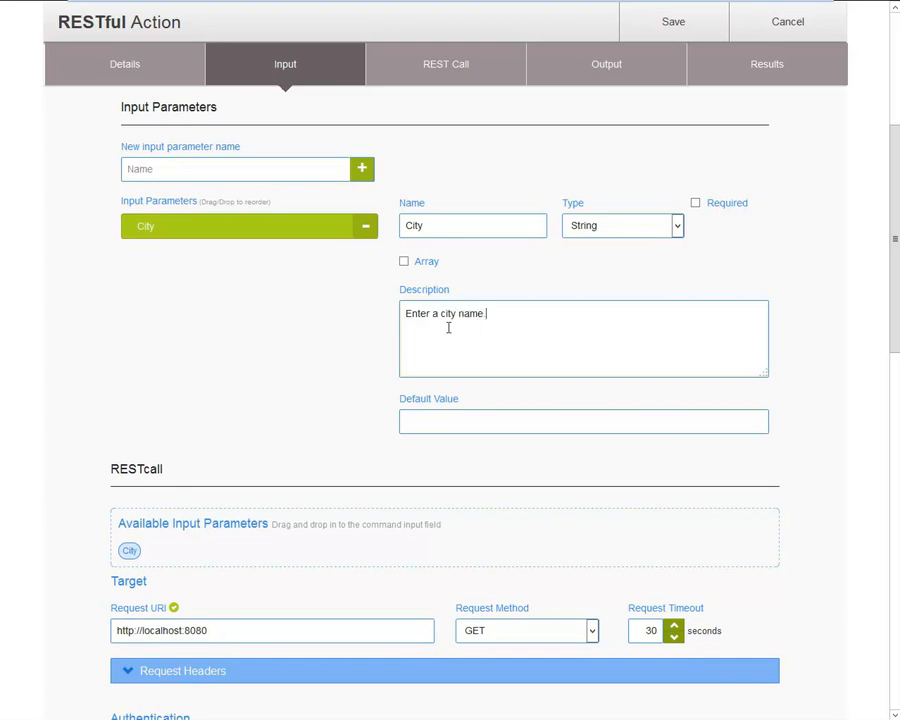
{"action": "mouse_move", "coordinate": [445, 64]}
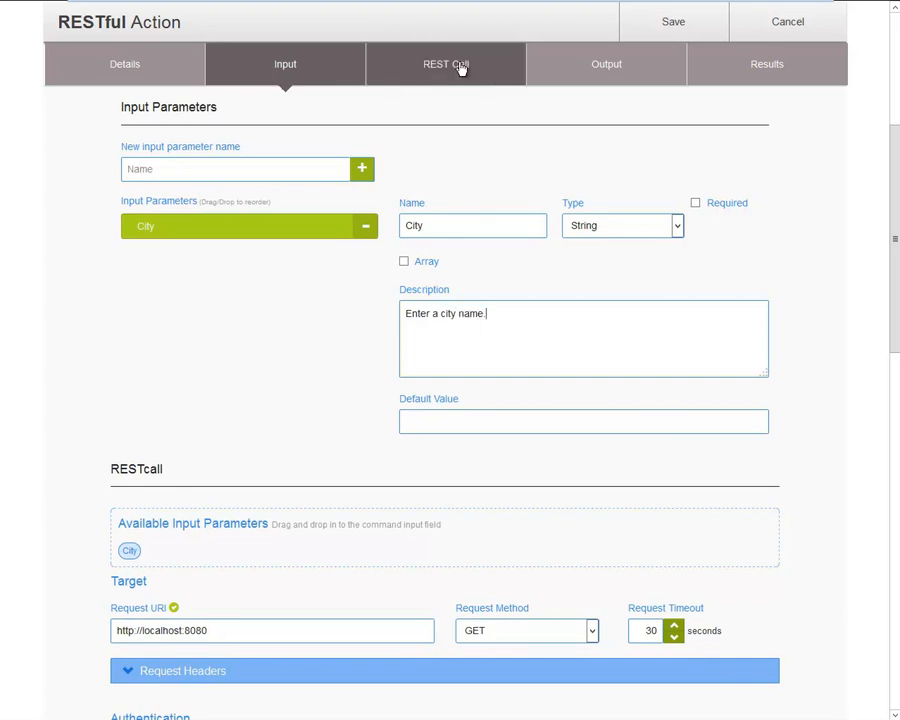
{"action": "left_click", "coordinate": [445, 64]}
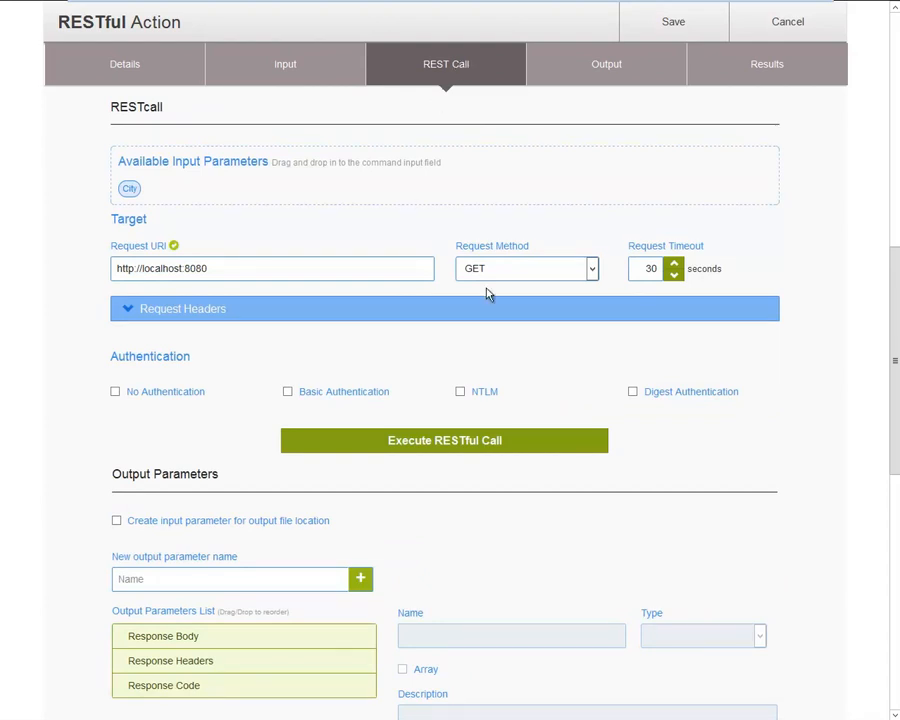
{"action": "left_click", "coordinate": [591, 268]}
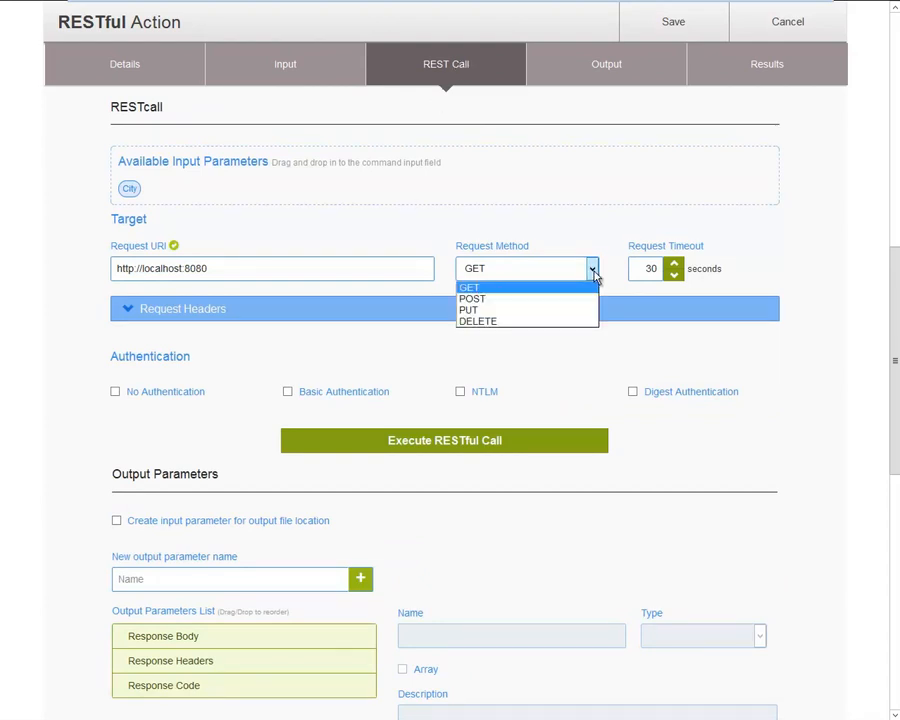
{"action": "left_click", "coordinate": [470, 287]}
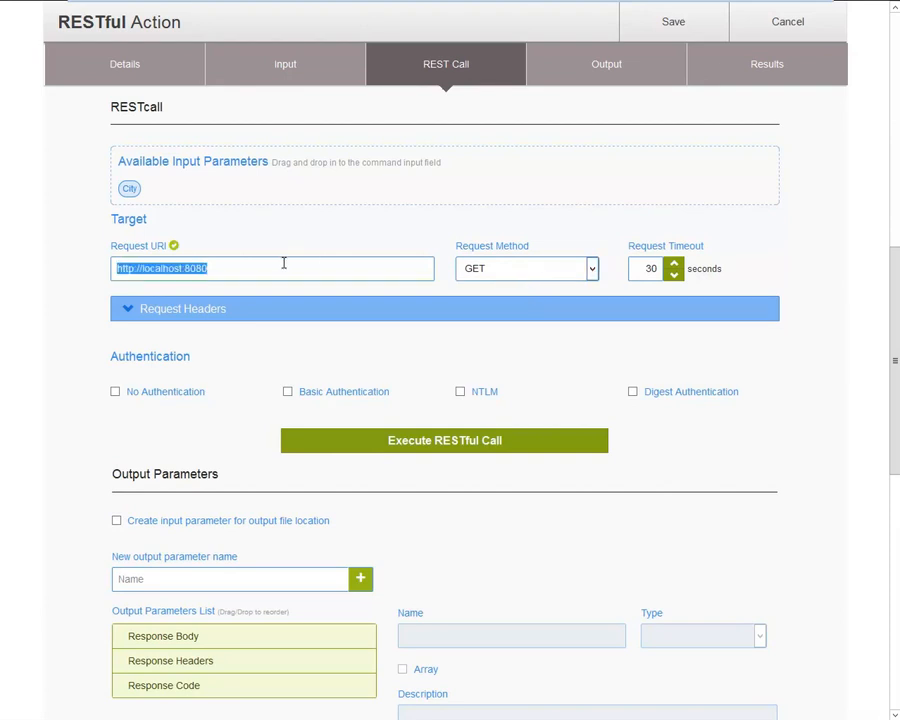
{"action": "type", "text": "http://api.openweathermap.org/data/2.1/find?name?q="}
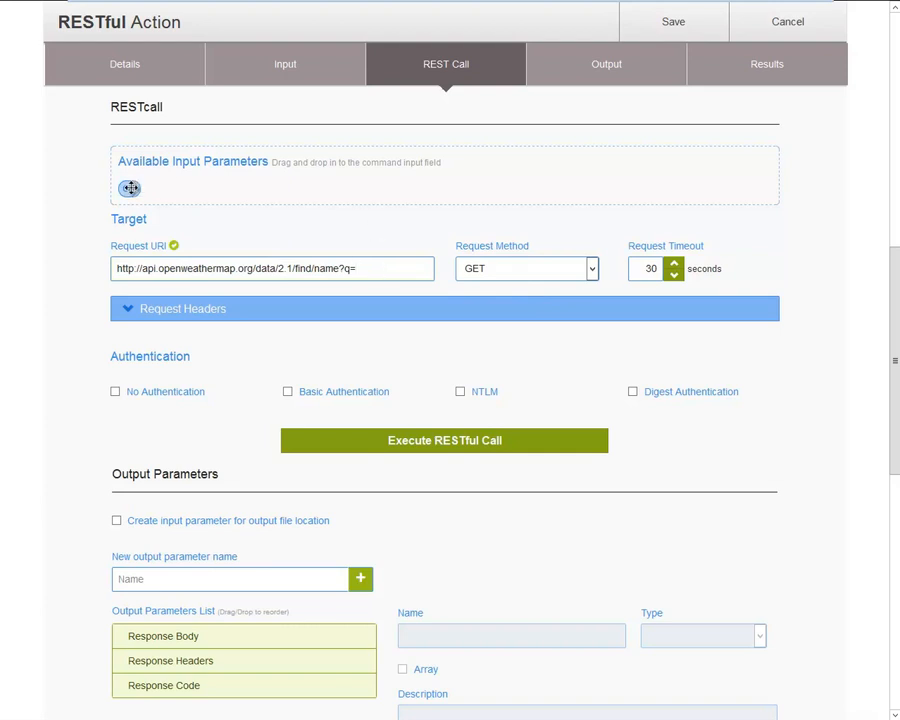
{"action": "left_click_drag", "start_coordinate": [130, 188], "coordinate": [388, 268]}
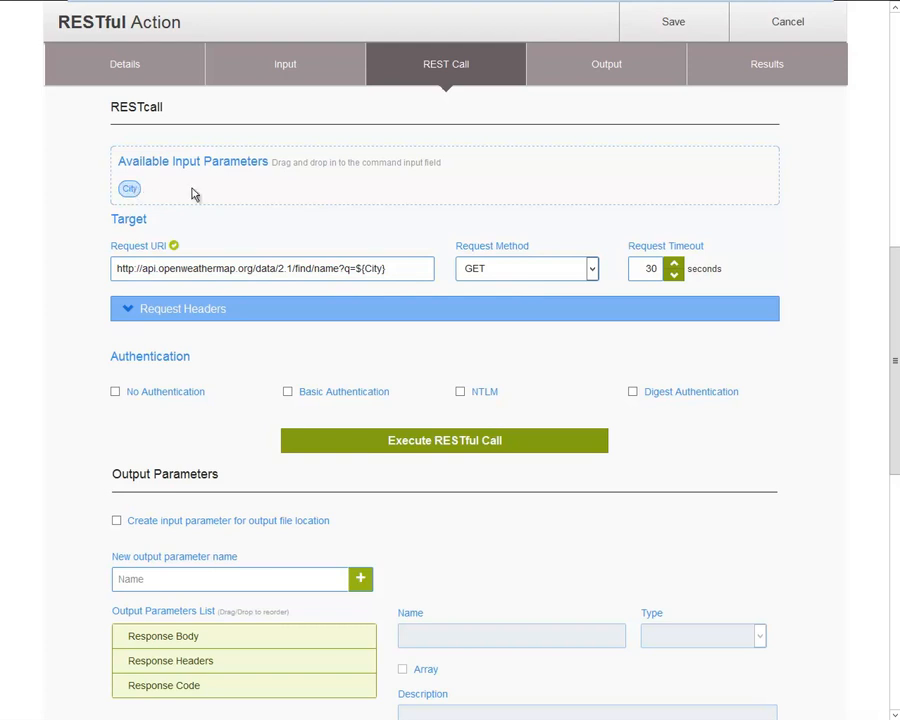
{"action": "mouse_move", "coordinate": [140, 315]}
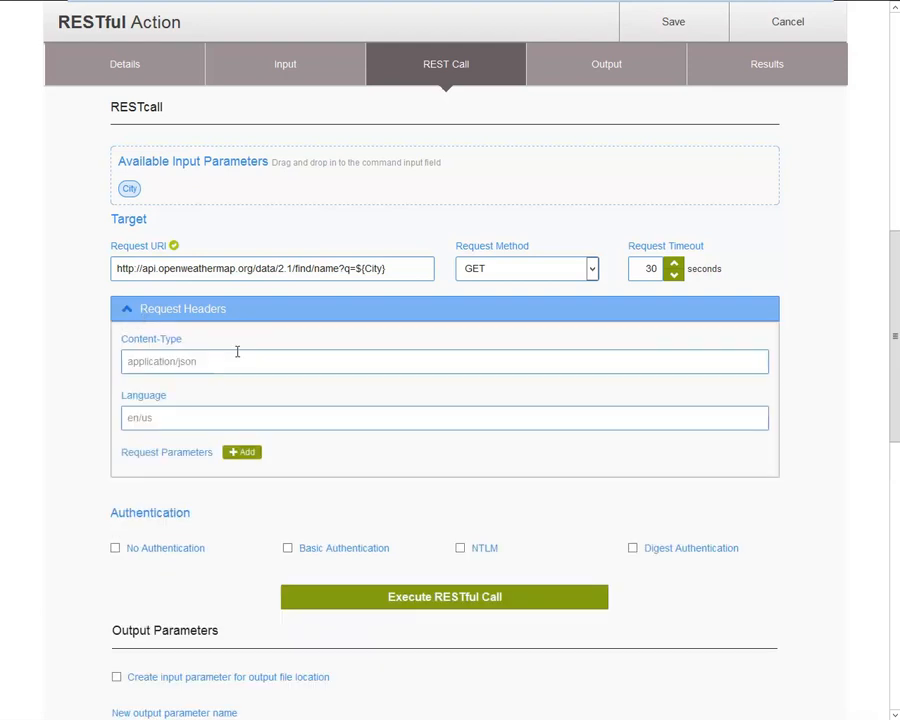
{"action": "left_click", "coordinate": [182, 308]}
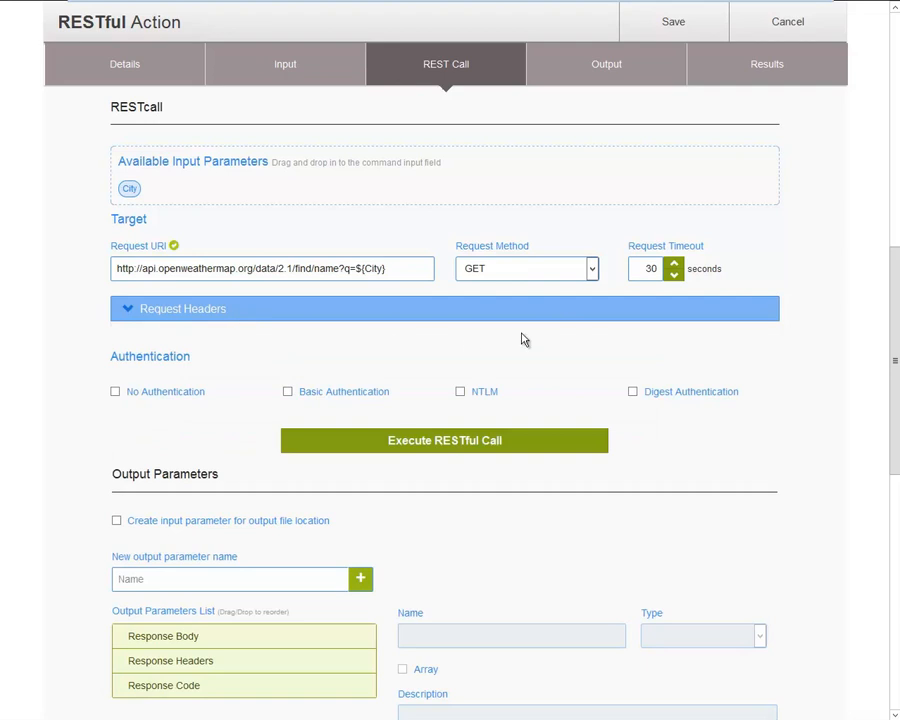
{"action": "mouse_move", "coordinate": [597, 277]}
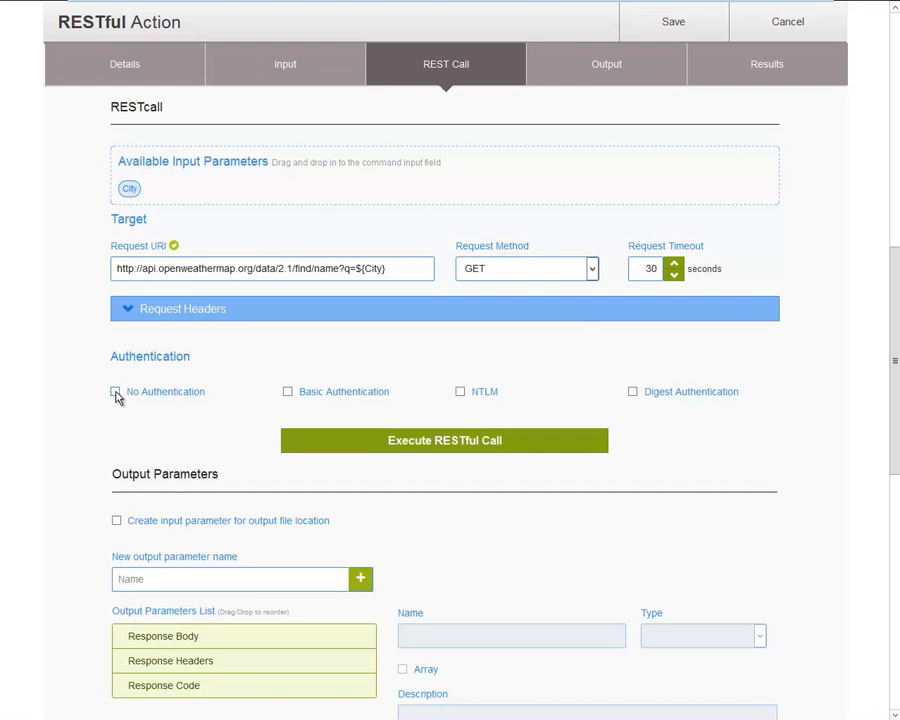
{"action": "left_click", "coordinate": [114, 391]}
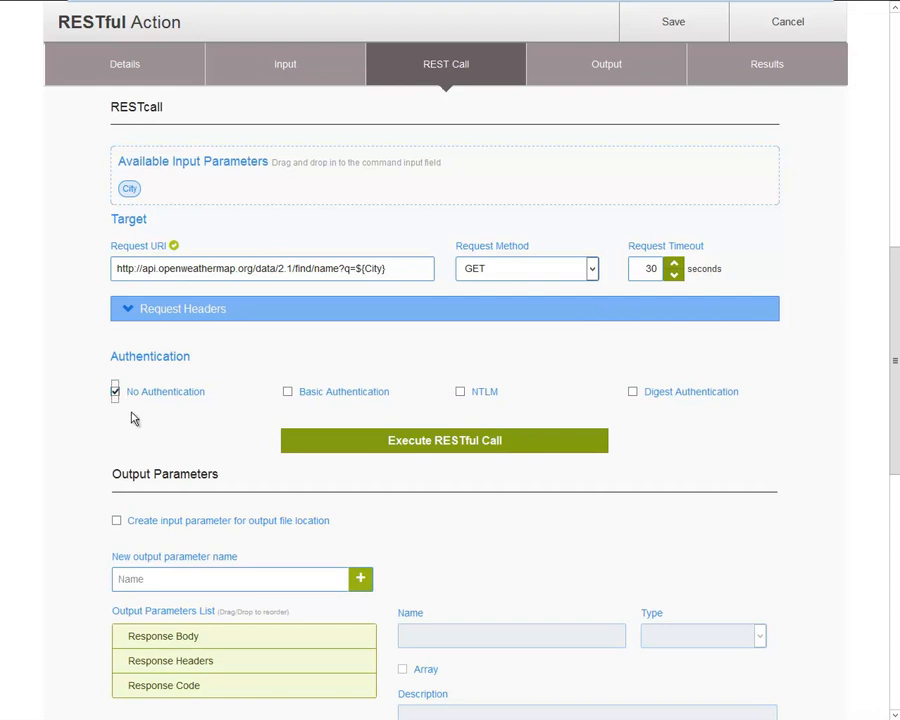
{"action": "mouse_move", "coordinate": [642, 431]}
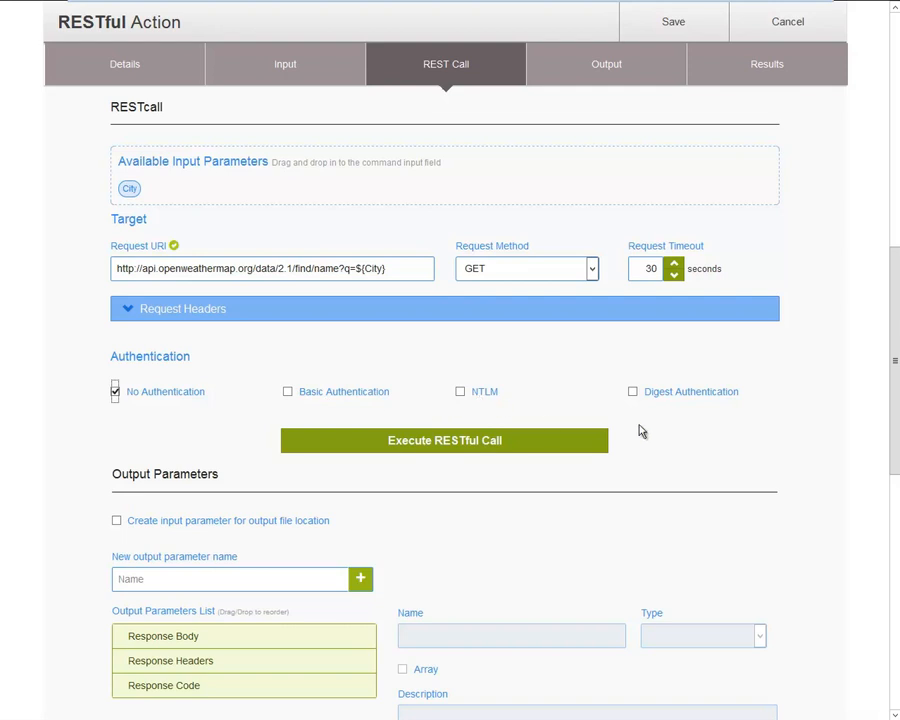
{"action": "mouse_move", "coordinate": [307, 359]}
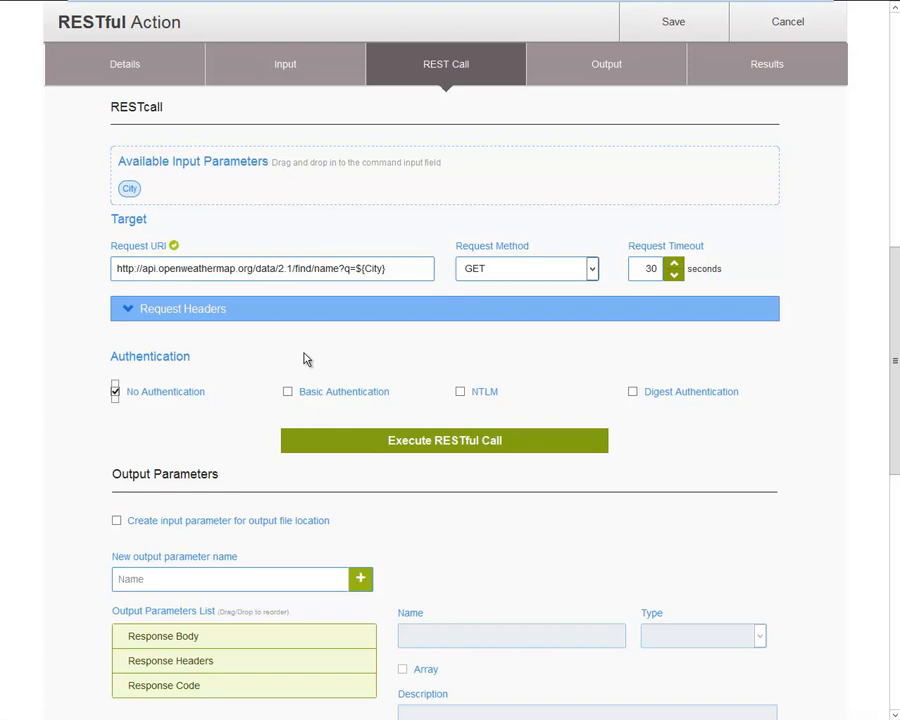
{"action": "mouse_move", "coordinate": [295, 377]}
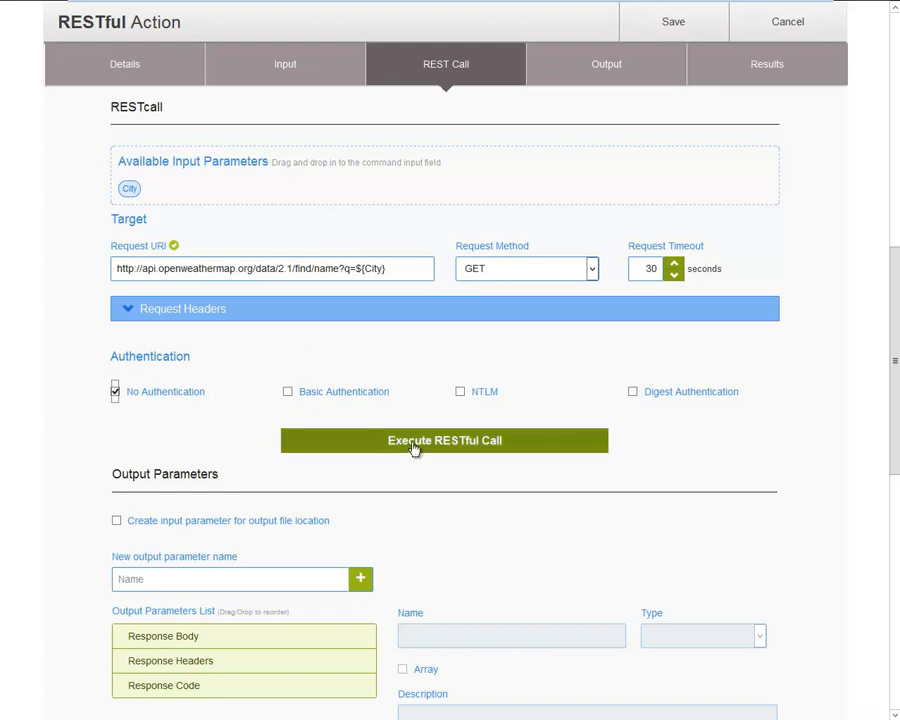
Execute a test RESTful call with 'New York' as the City value
{"action": "left_click", "coordinate": [444, 440]}
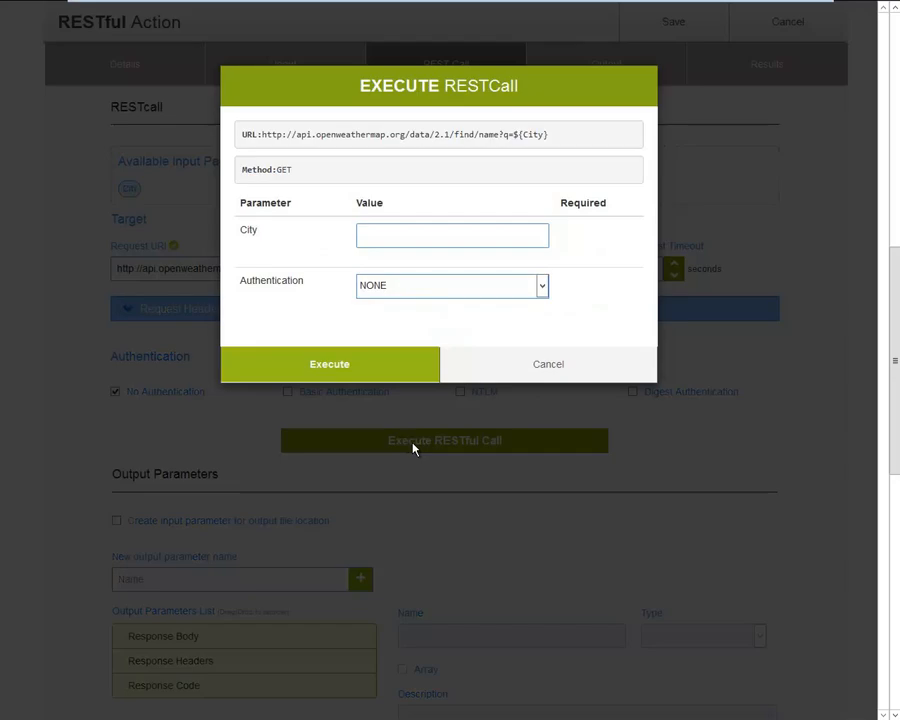
{"action": "left_click", "coordinate": [452, 235]}
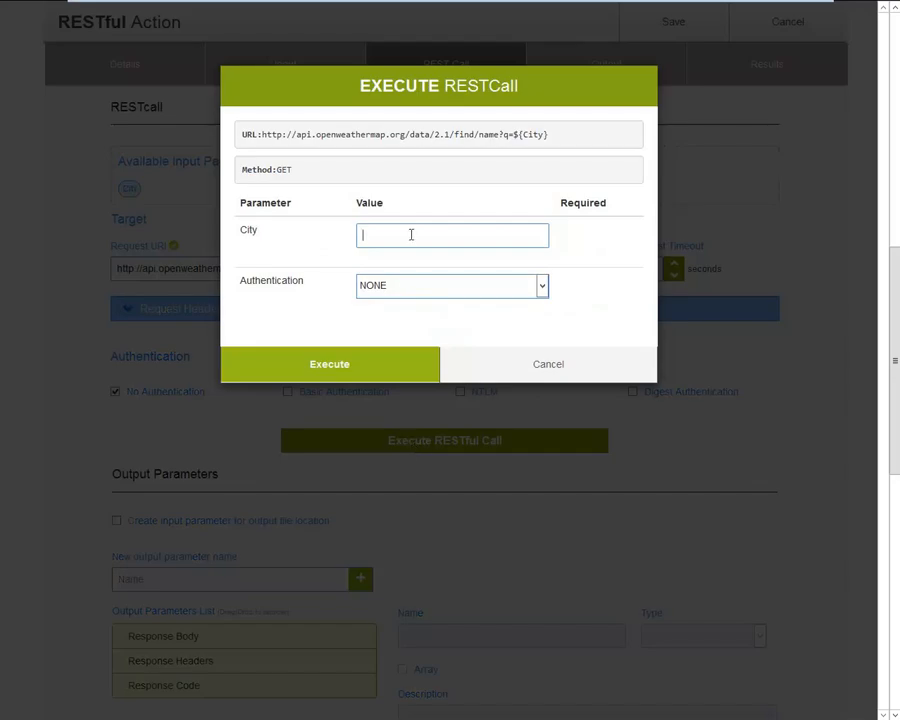
{"action": "type", "text": "New York"}
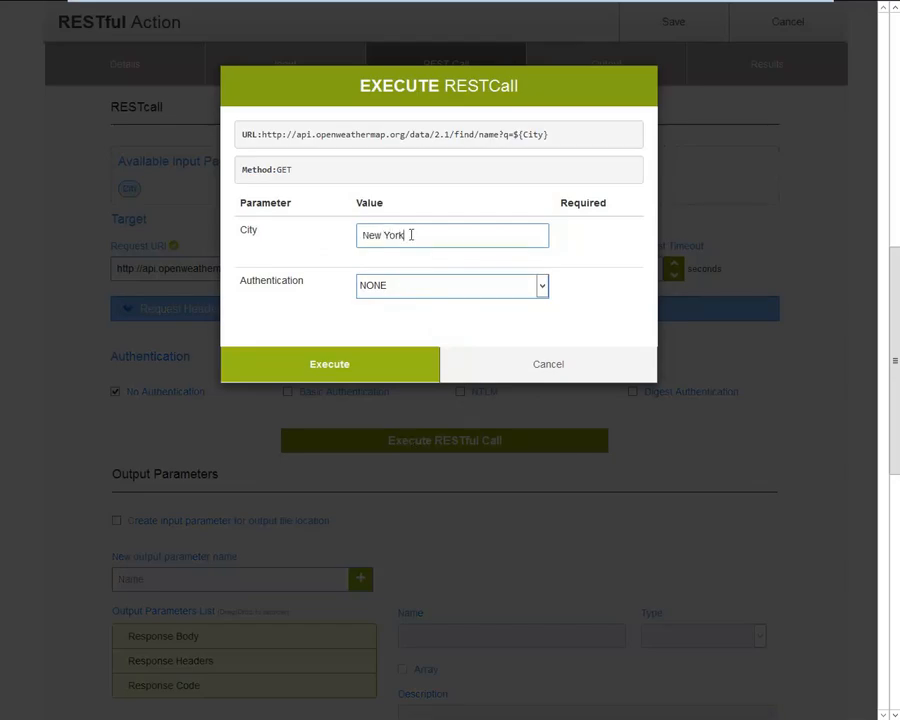
{"action": "left_click", "coordinate": [329, 363]}
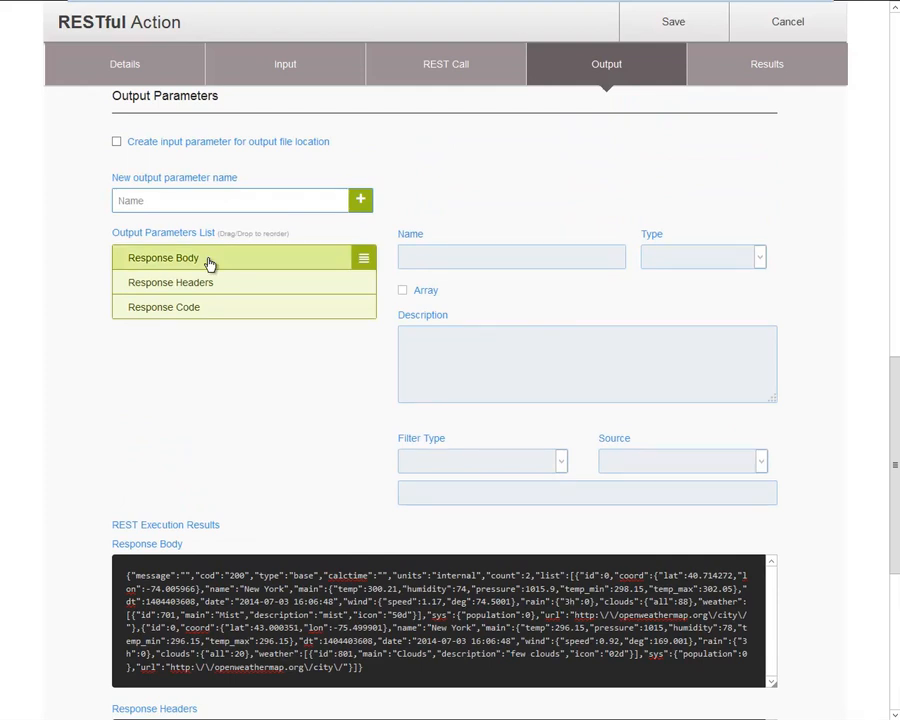
{"action": "left_click", "coordinate": [163, 257]}
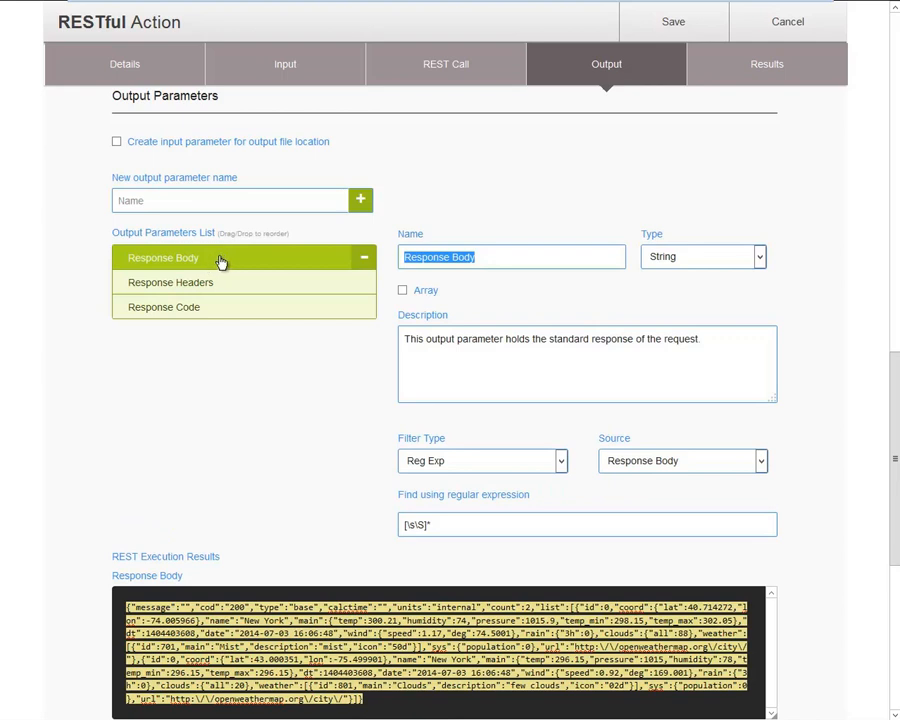
{"action": "mouse_move", "coordinate": [516, 290]}
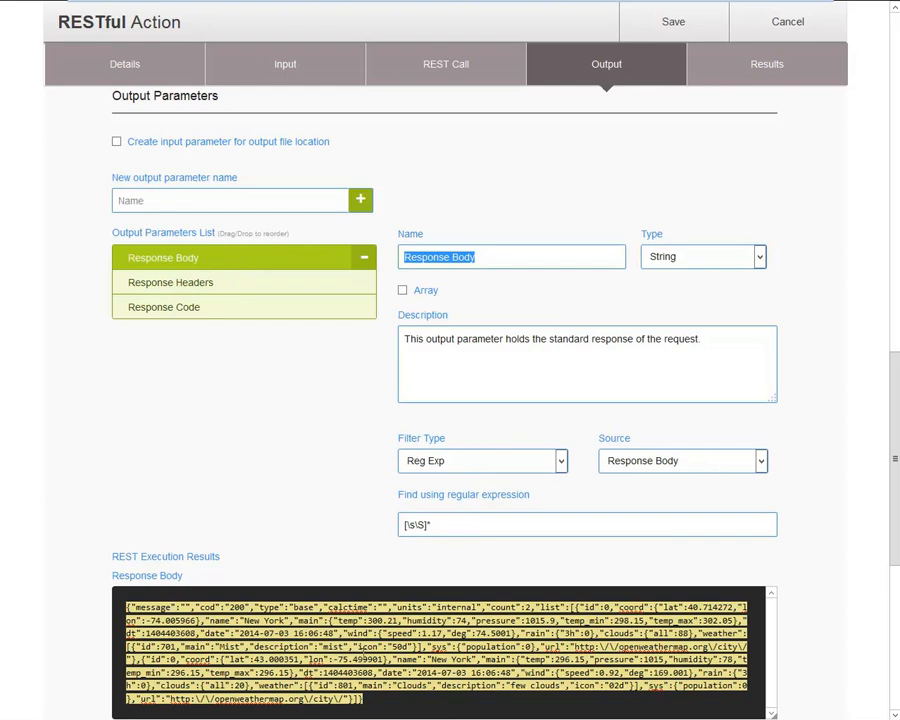
{"action": "left_click", "coordinate": [170, 282]}
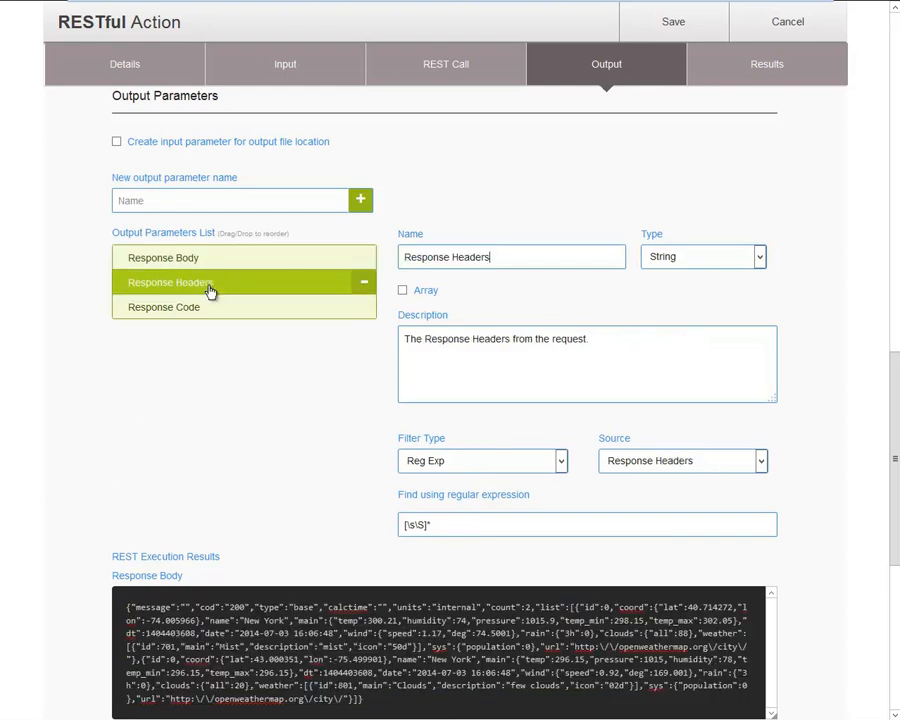
{"action": "scroll", "scroll_direction": "down", "scroll_amount": 3}
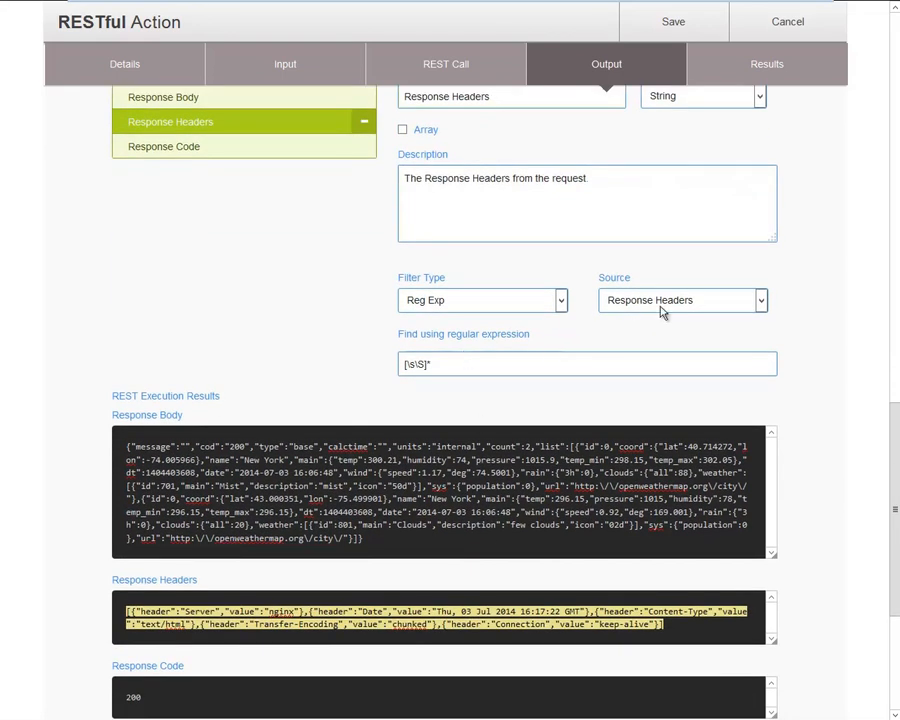
{"action": "left_click", "coordinate": [164, 146]}
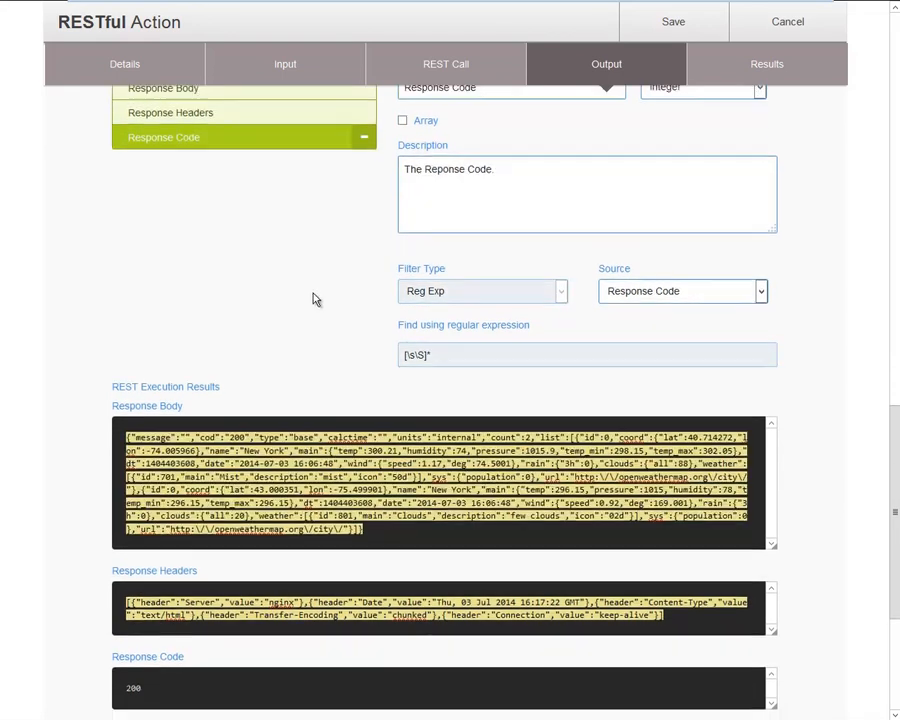
{"action": "scroll", "scroll_direction": "down", "scroll_amount": 3}
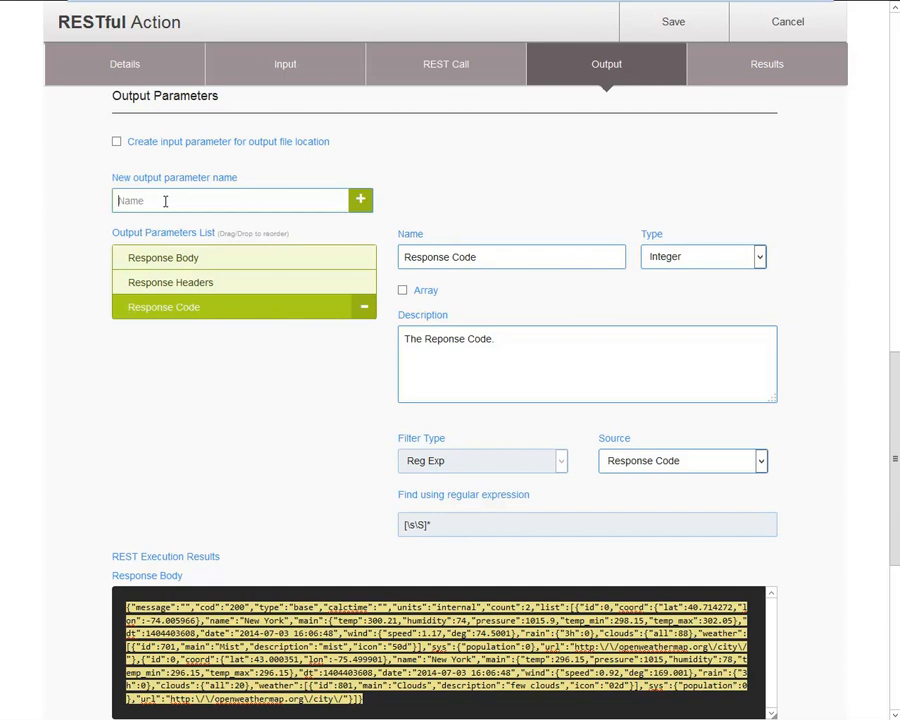
Create output 'Temp' (description Temperature) with JSONPath filter $.list[0].main.temp
{"action": "type", "text": "T"}
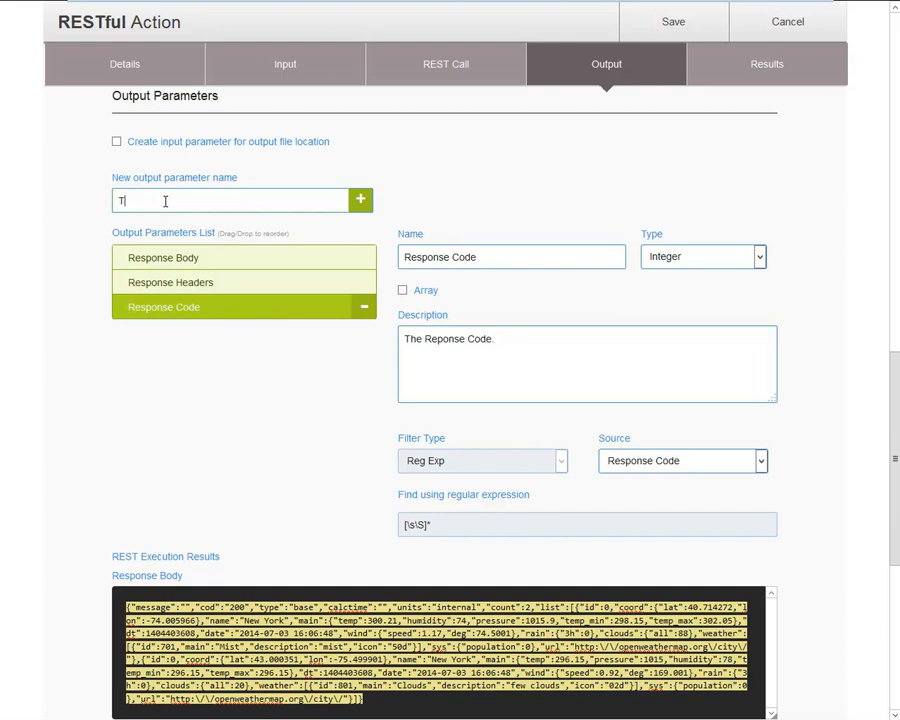
{"action": "type", "text": "emp"}
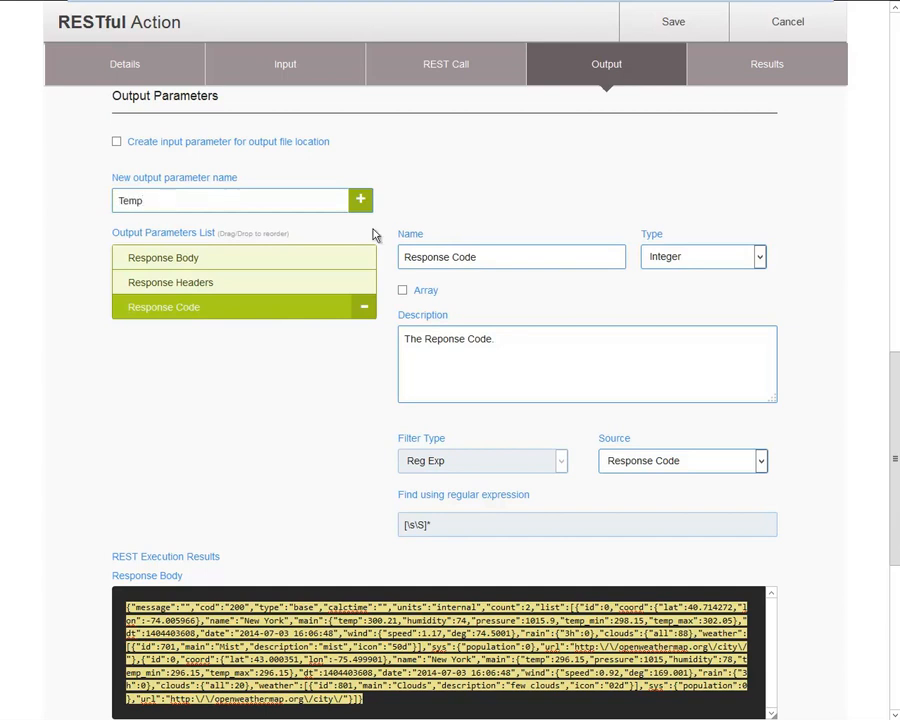
{"action": "left_click", "coordinate": [360, 200]}
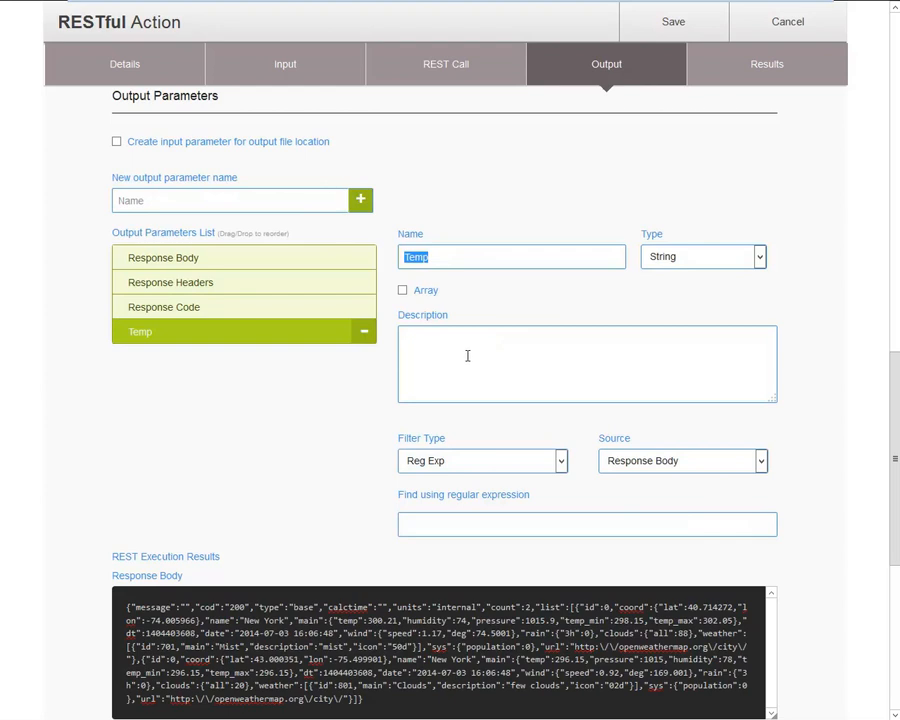
{"action": "type", "text": "Temperature"}
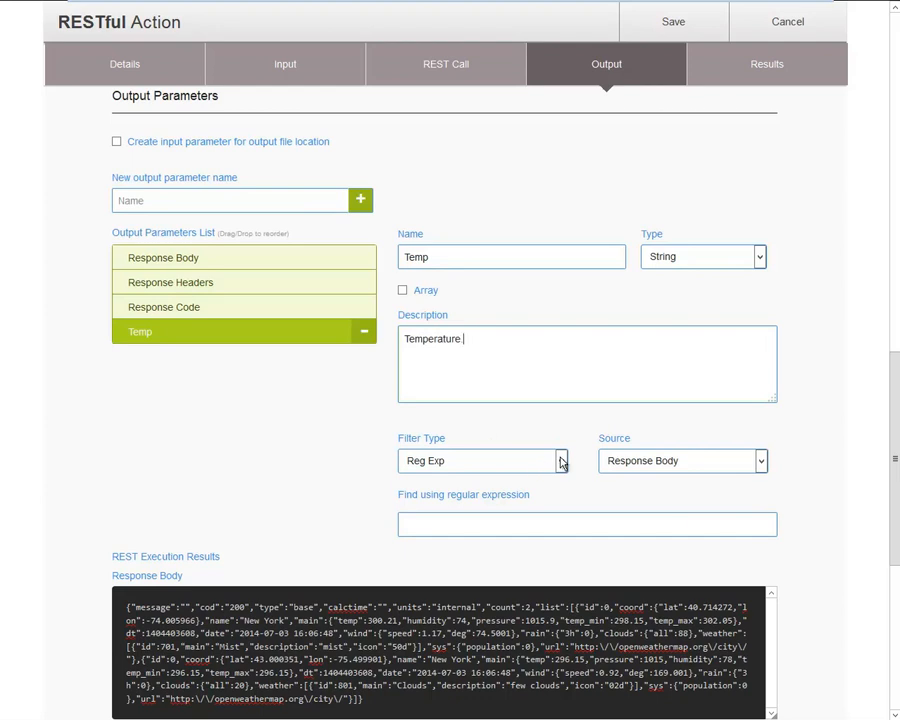
{"action": "left_click", "coordinate": [483, 460]}
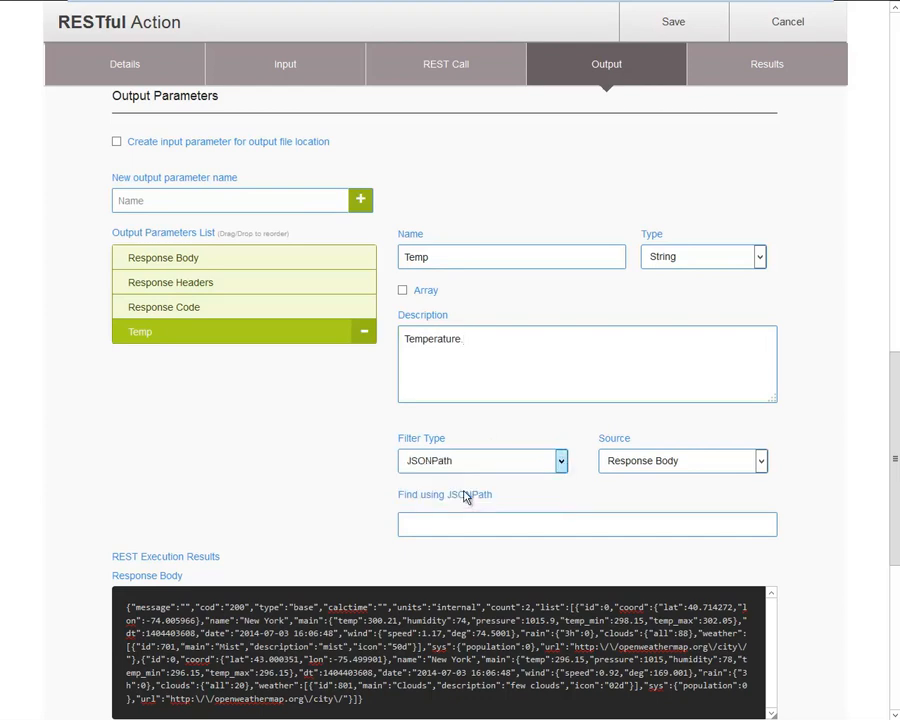
{"action": "mouse_move", "coordinate": [760, 478]}
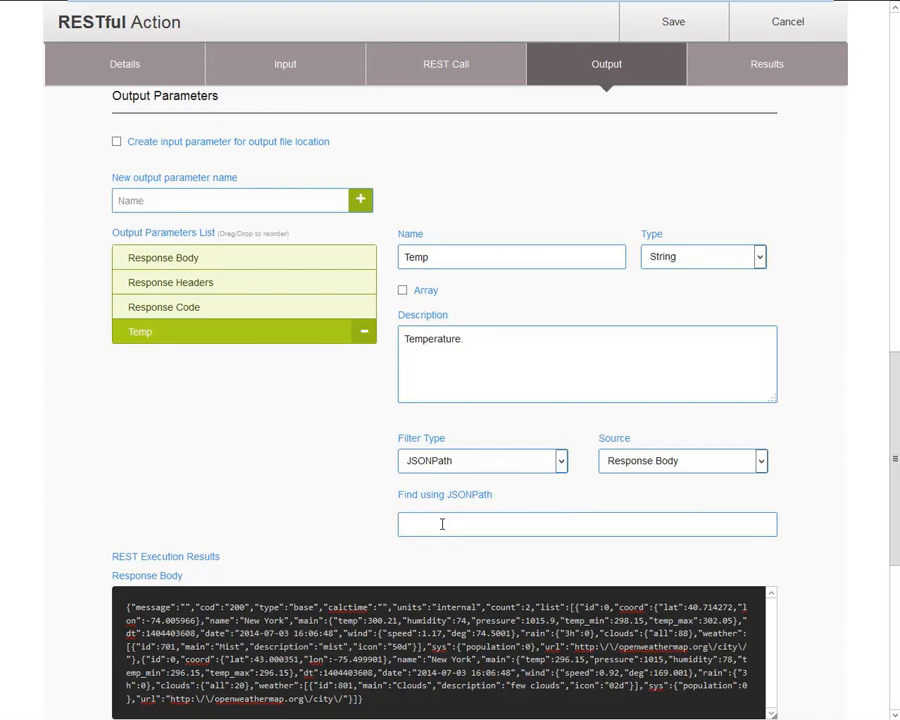
{"action": "type", "text": "$.list[0].main.temp"}
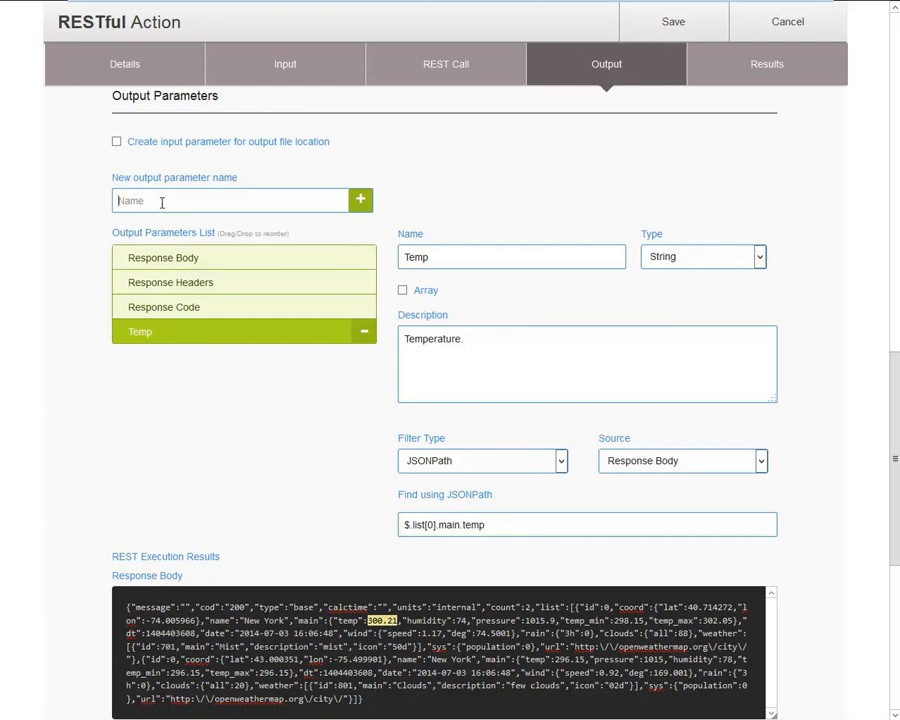
Create output 'Description' ('Weather description.') with JSONPath filter $.list[0].weather[0].description
{"action": "type", "text": "Descrip"}
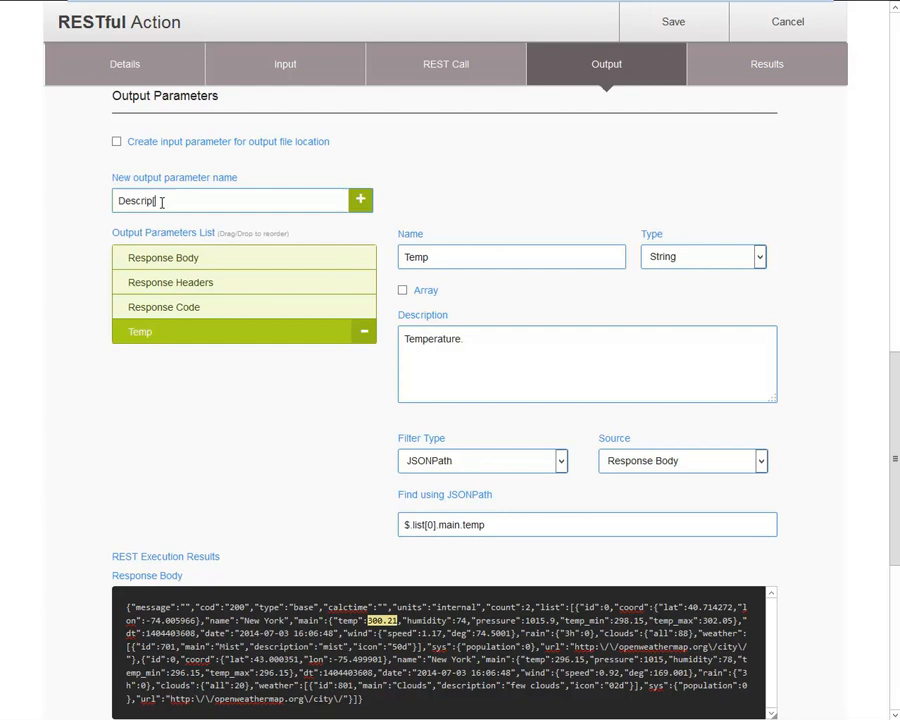
{"action": "type", "text": "tion"}
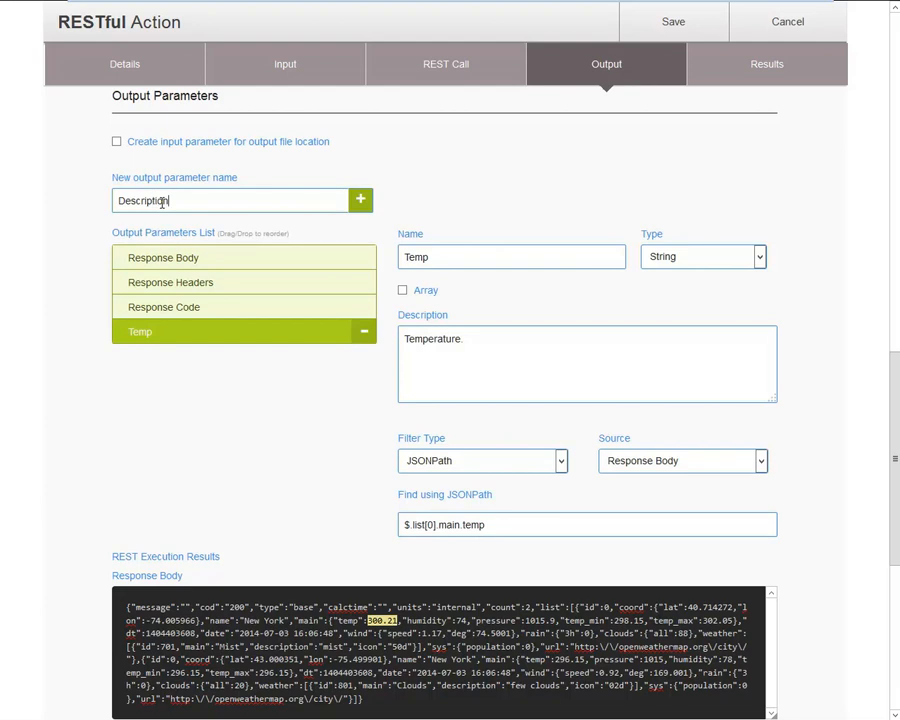
{"action": "left_click", "coordinate": [360, 199]}
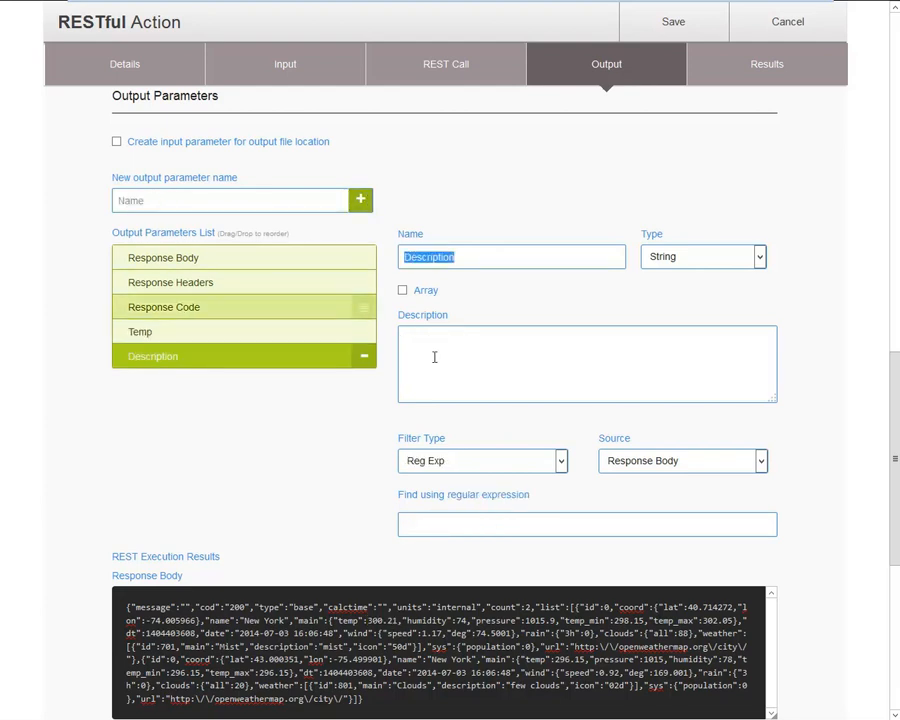
{"action": "type", "text": "Weather description."}
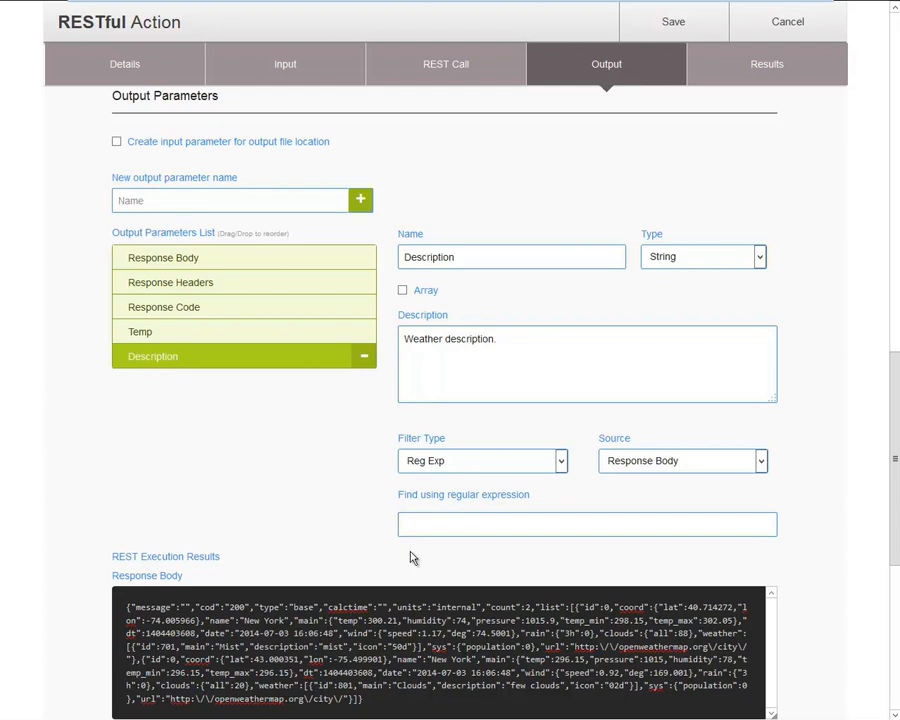
{"action": "type", "text": "$.list[0].weather[0].description"}
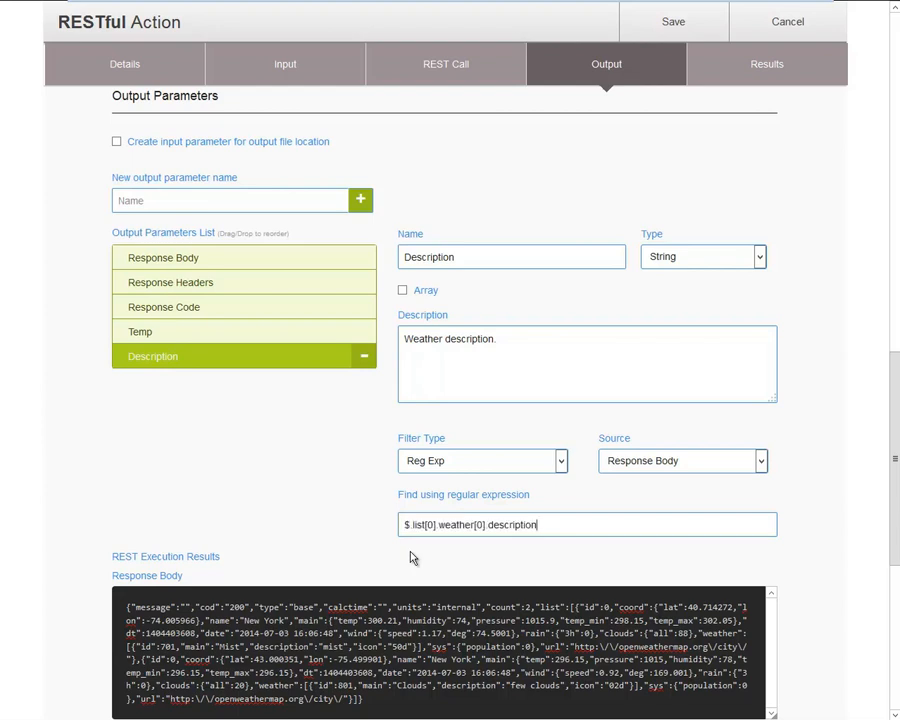
{"action": "left_click", "coordinate": [482, 460]}
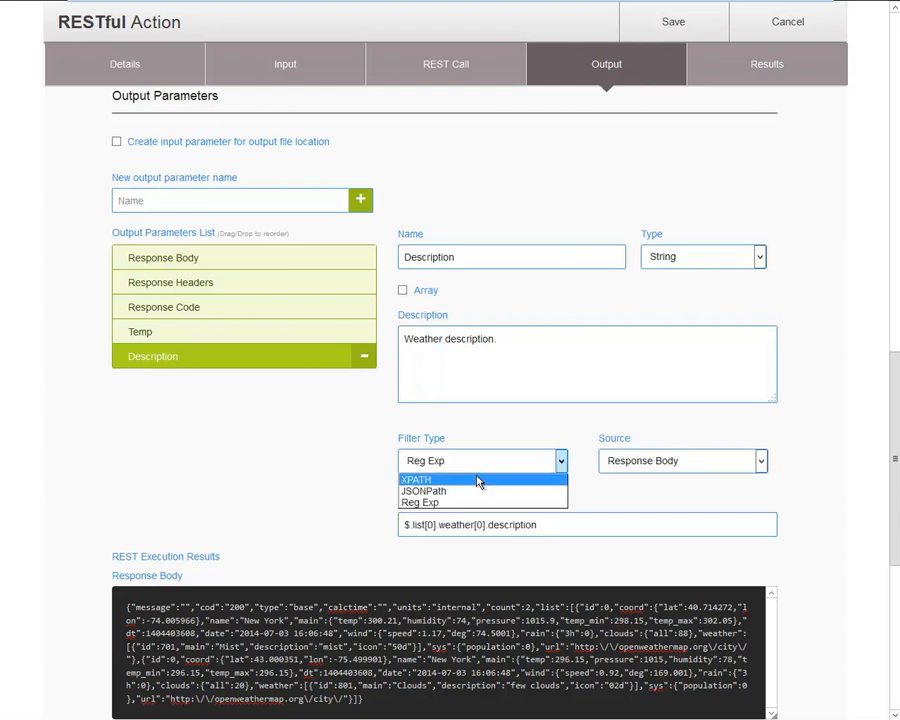
{"action": "left_click", "coordinate": [423, 491]}
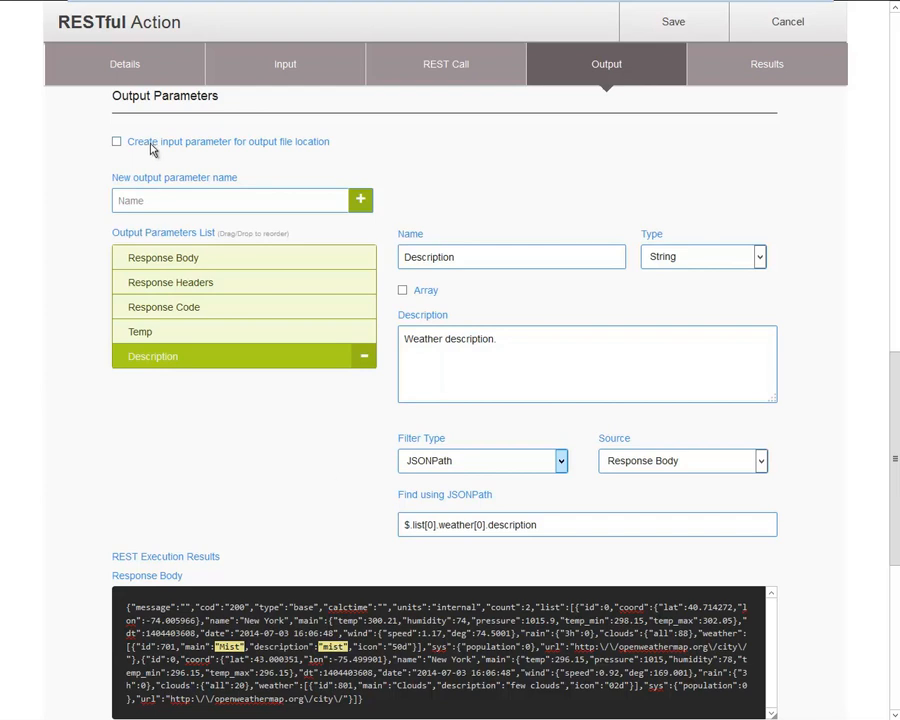
{"action": "mouse_move", "coordinate": [305, 138]}
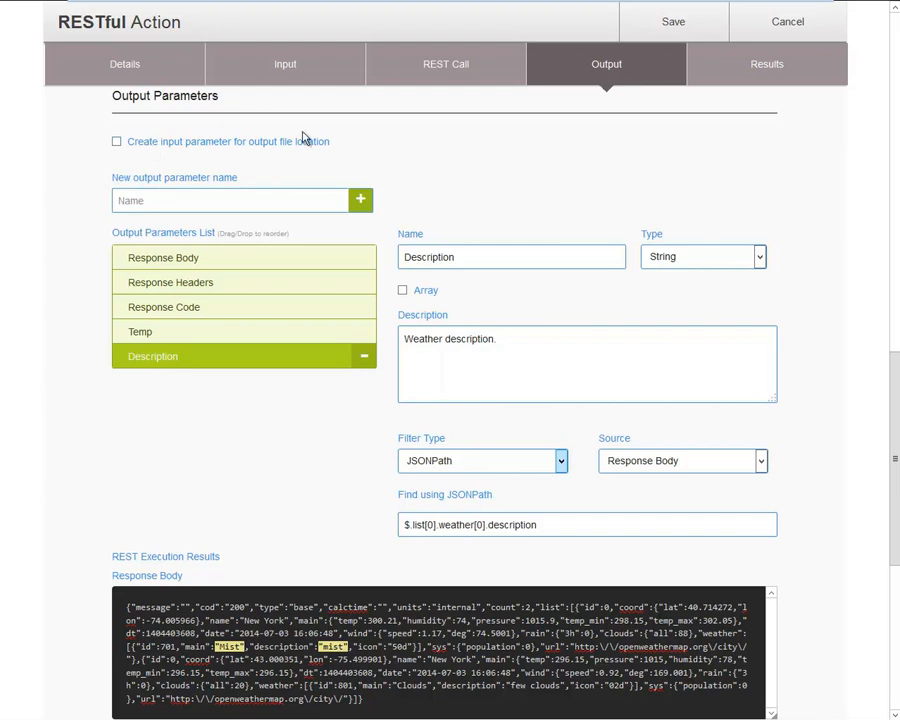
{"action": "mouse_move", "coordinate": [322, 145]}
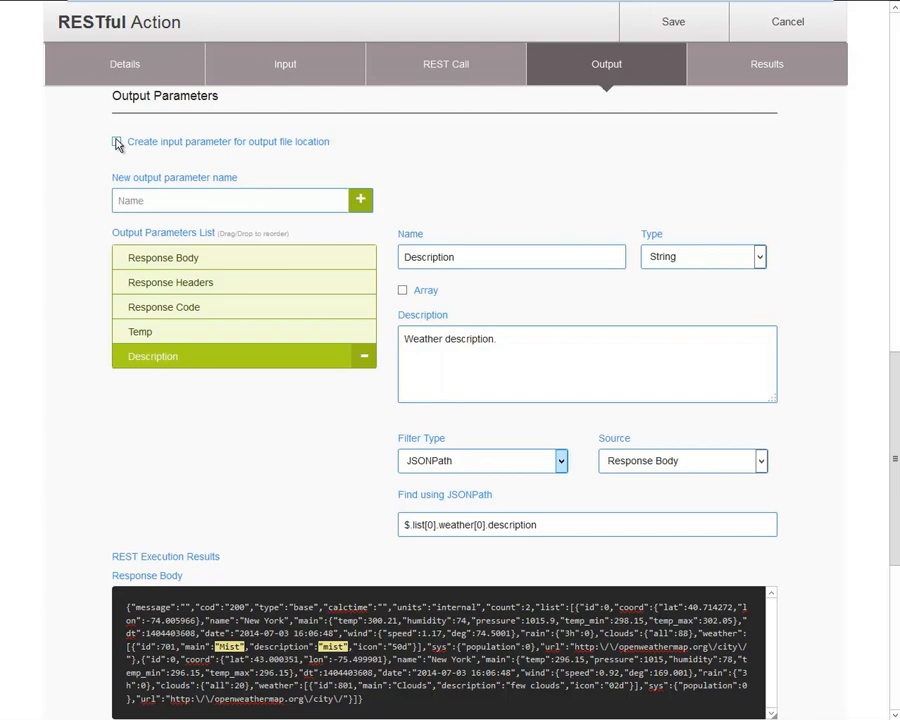
Enable the output file location option and review the new Output File Location input parameter
{"action": "left_click", "coordinate": [116, 141]}
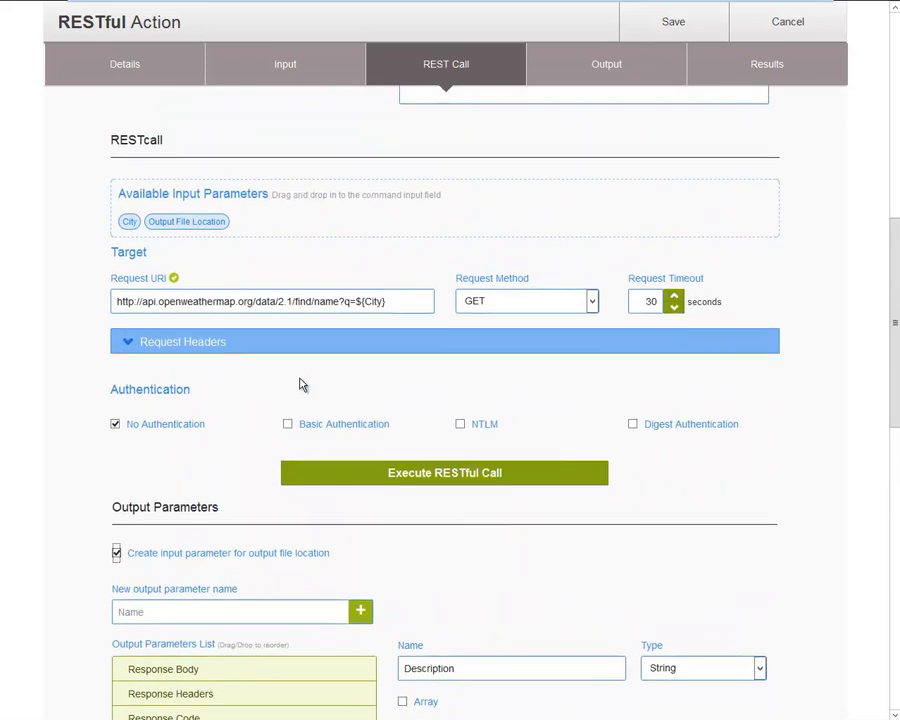
{"action": "left_click", "coordinate": [285, 63]}
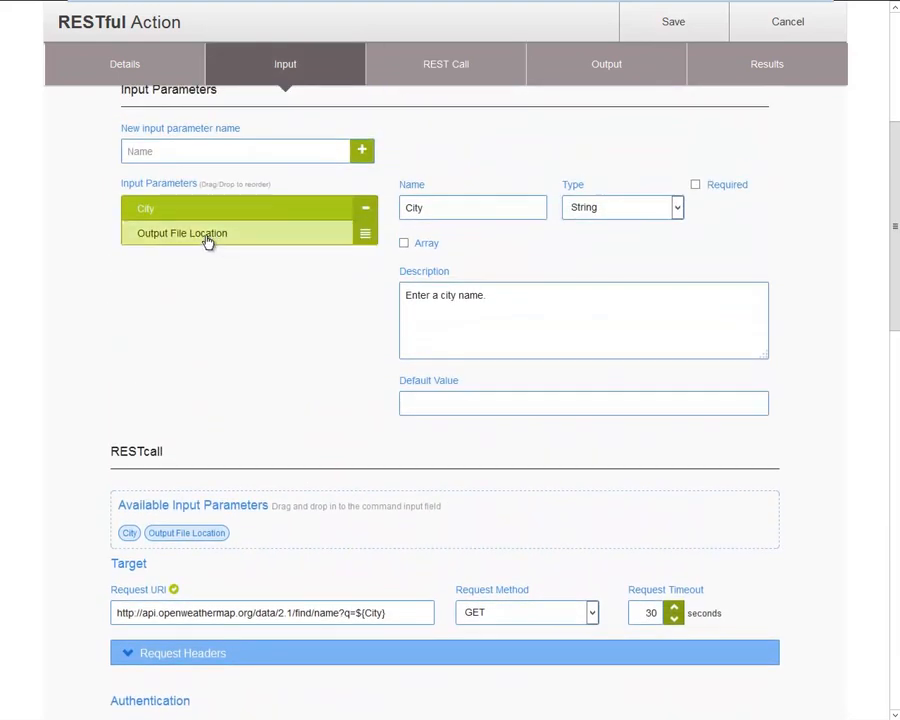
{"action": "left_click", "coordinate": [182, 233]}
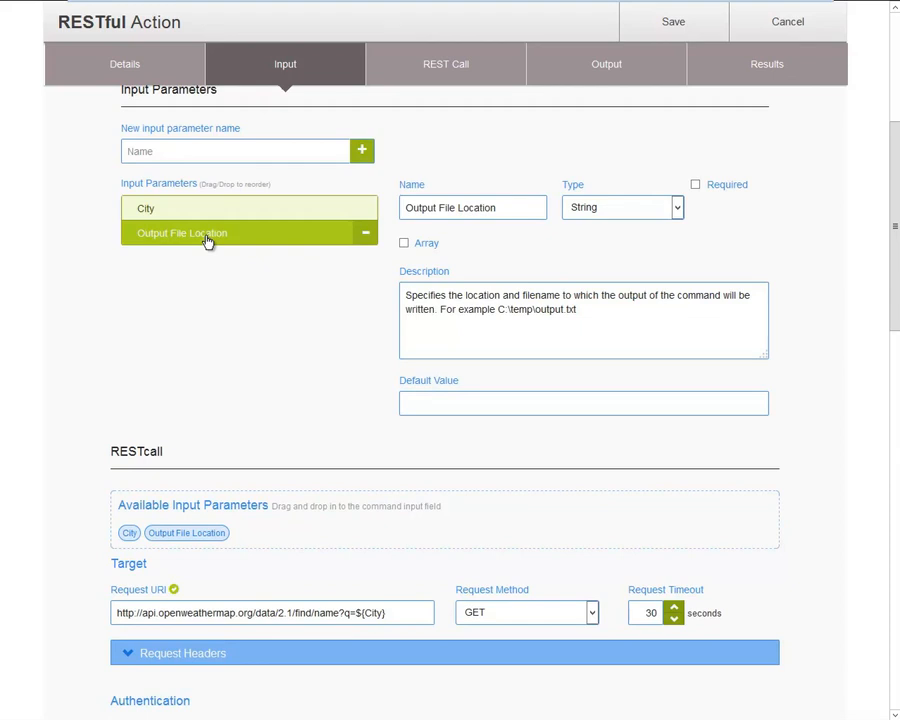
{"action": "mouse_move", "coordinate": [235, 261]}
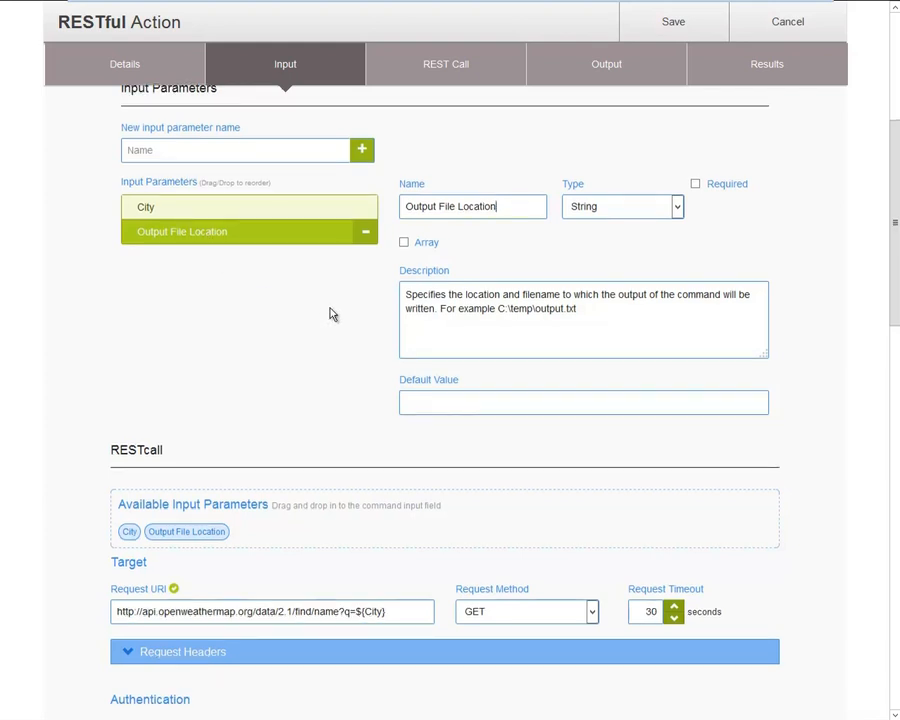
{"action": "left_click", "coordinate": [445, 63]}
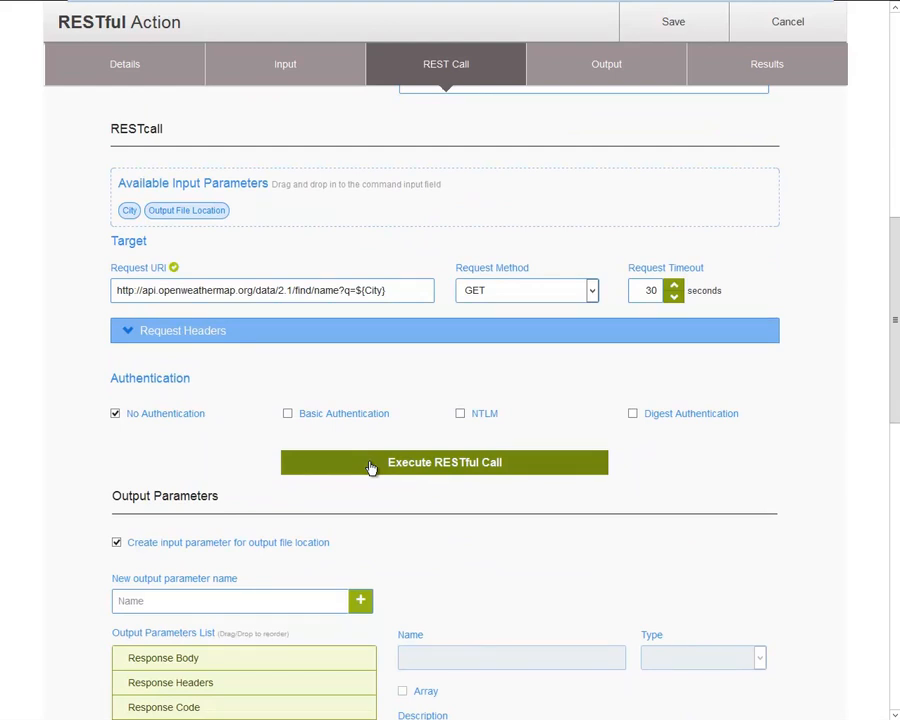
Execute a test call with City 'New York' and Output File Location c:\tmp\restout.txt
{"action": "left_click", "coordinate": [444, 462]}
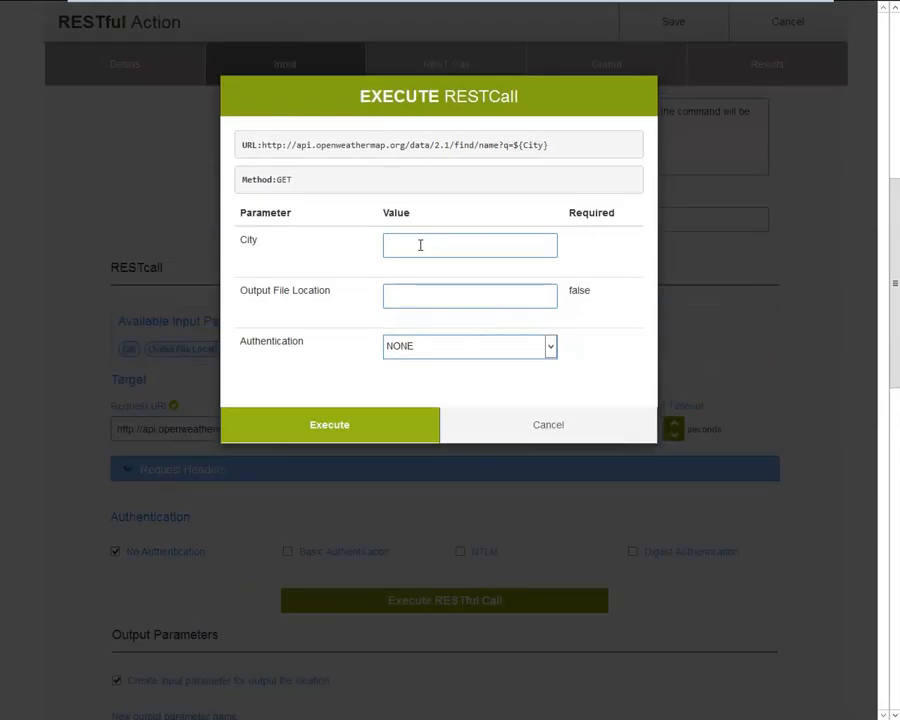
{"action": "type", "text": "New York"}
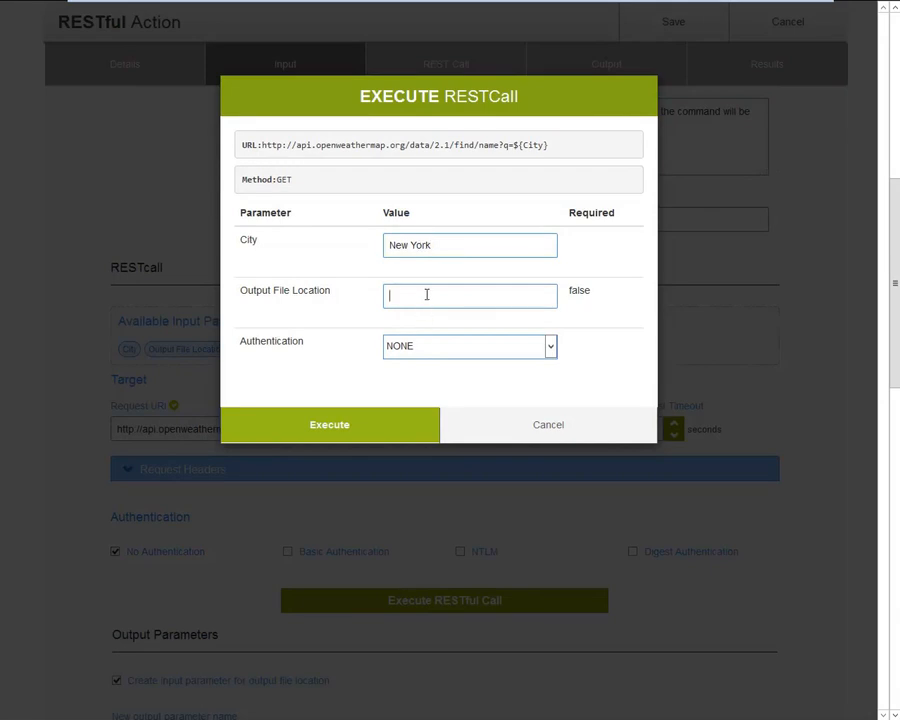
{"action": "type", "text": "c:\\"}
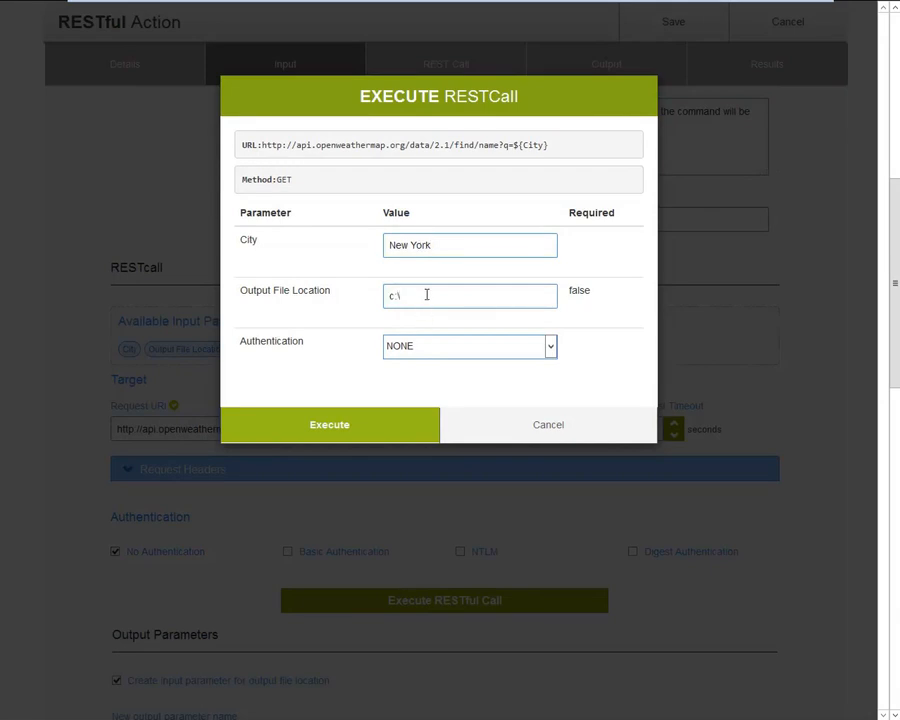
{"action": "type", "text": "tmp\\"}
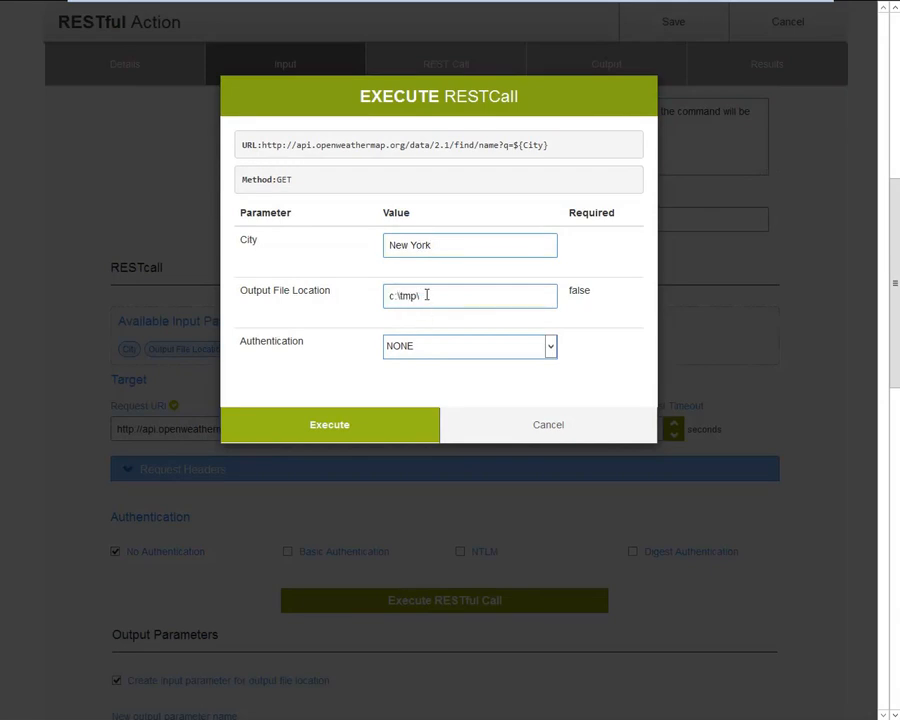
{"action": "type", "text": "restout.txt"}
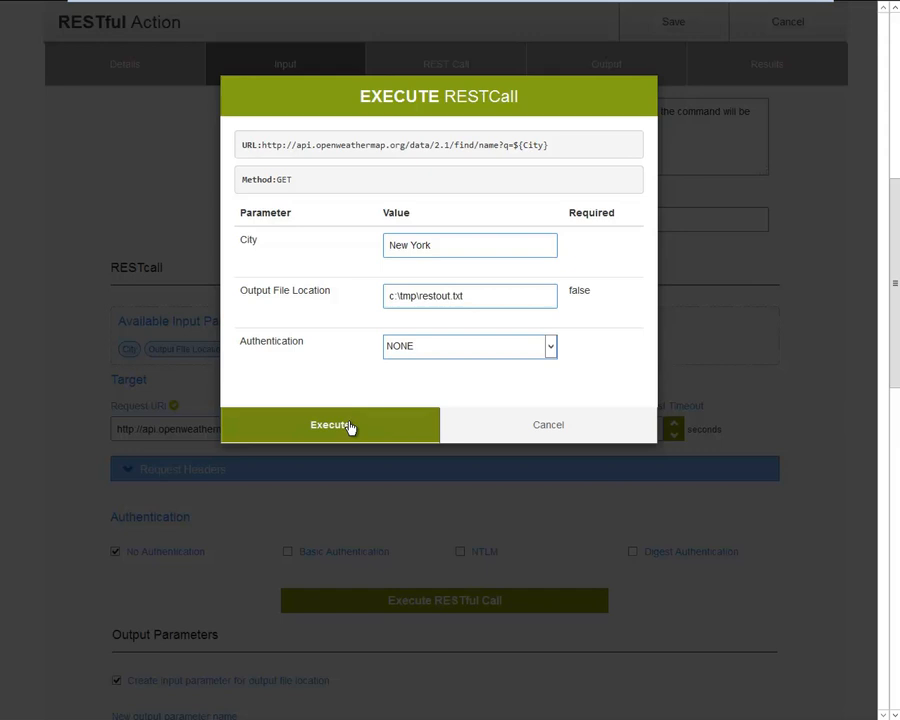
{"action": "left_click", "coordinate": [330, 424]}
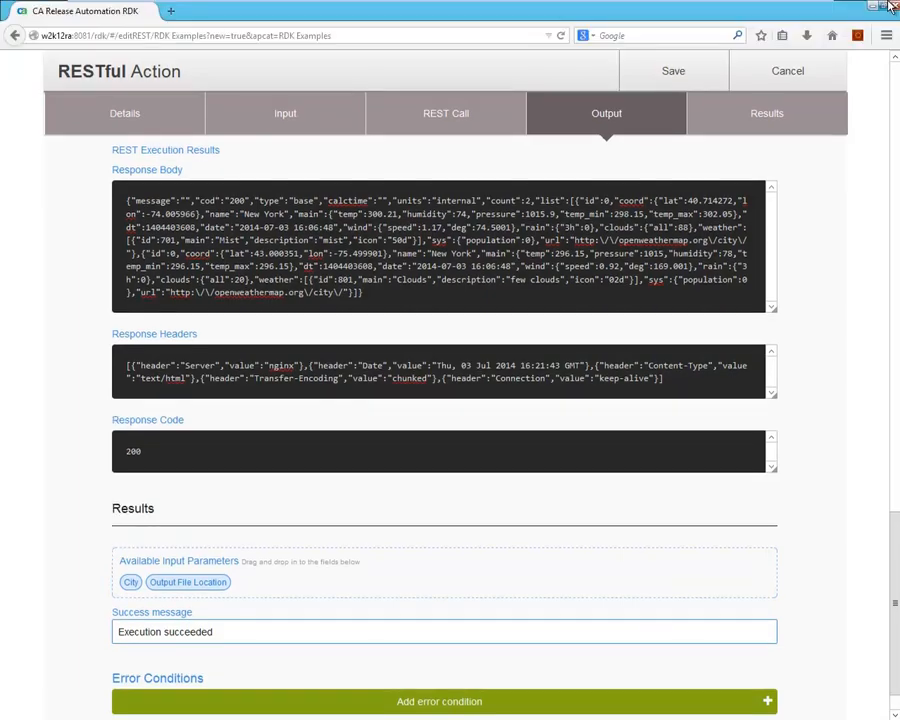
Open restout.txt from C:\TMP in Notepad and turn on Word Wrap
{"action": "left_click", "coordinate": [872, 8]}
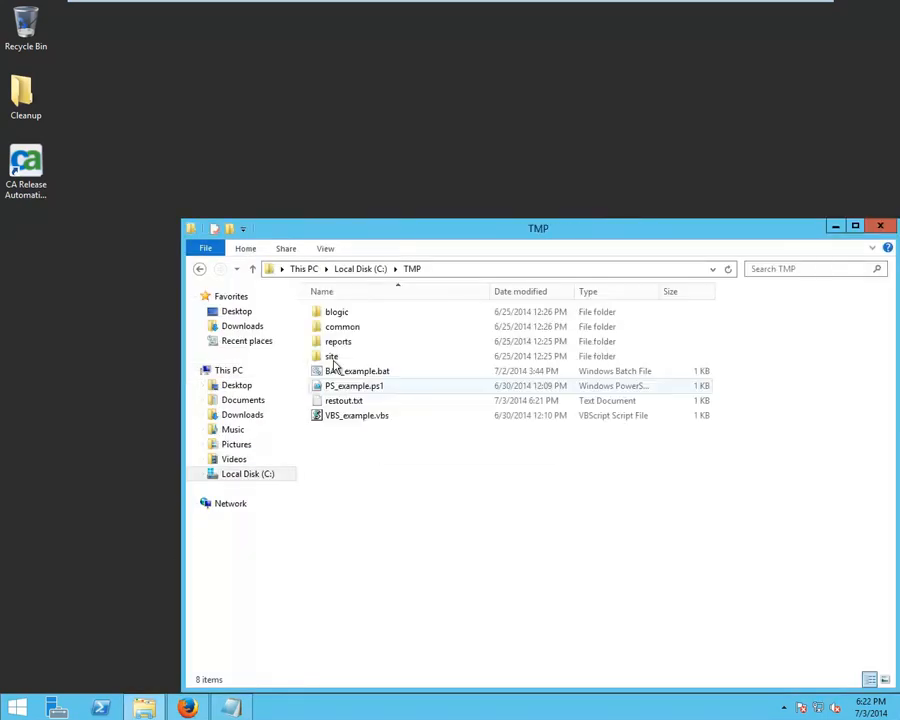
{"action": "double_click", "coordinate": [343, 400]}
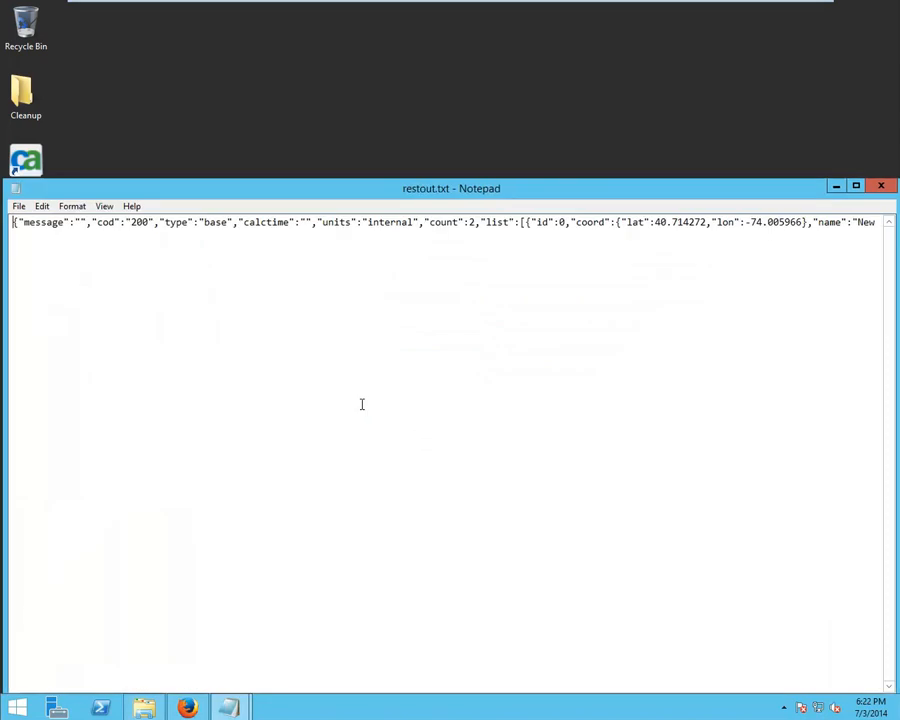
{"action": "left_click", "coordinate": [71, 206]}
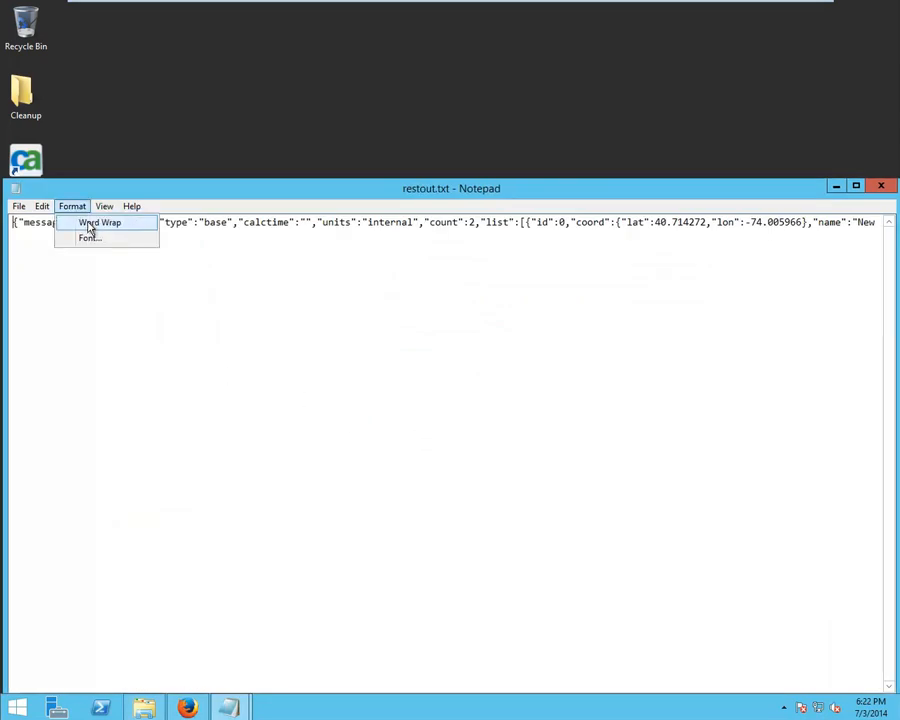
{"action": "left_click", "coordinate": [99, 222]}
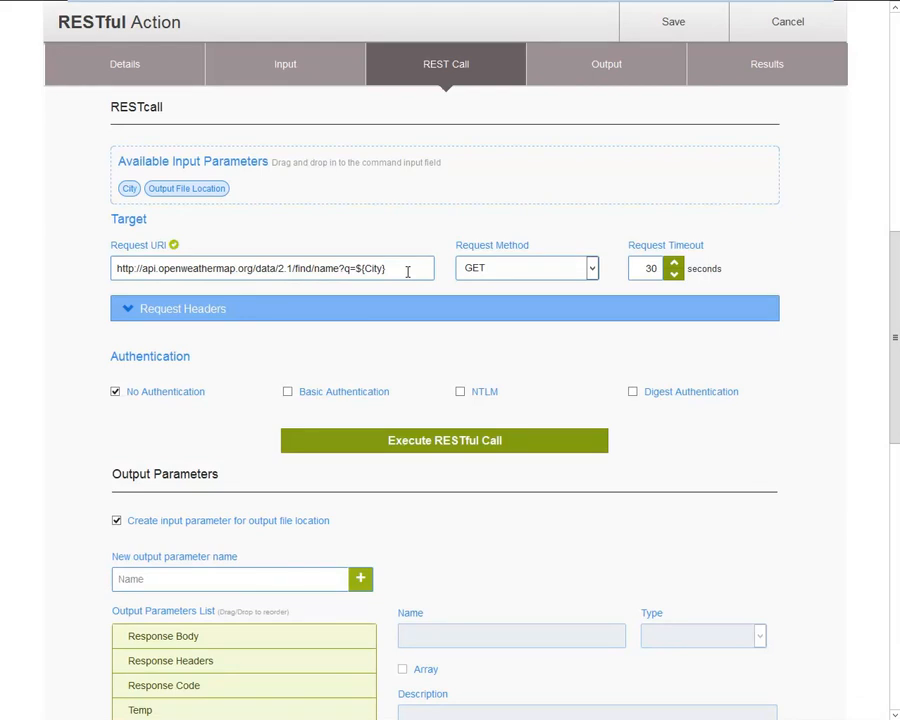
Execute a test call with City 'Foobar' and select 'not found' in the response body
{"action": "left_click", "coordinate": [444, 440]}
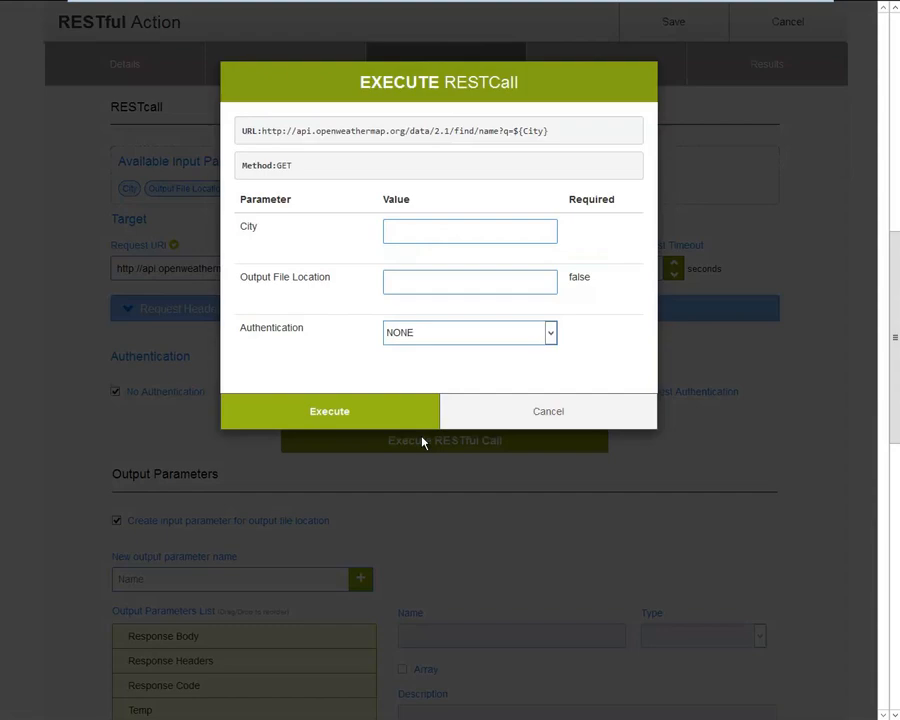
{"action": "type", "text": "Foo"}
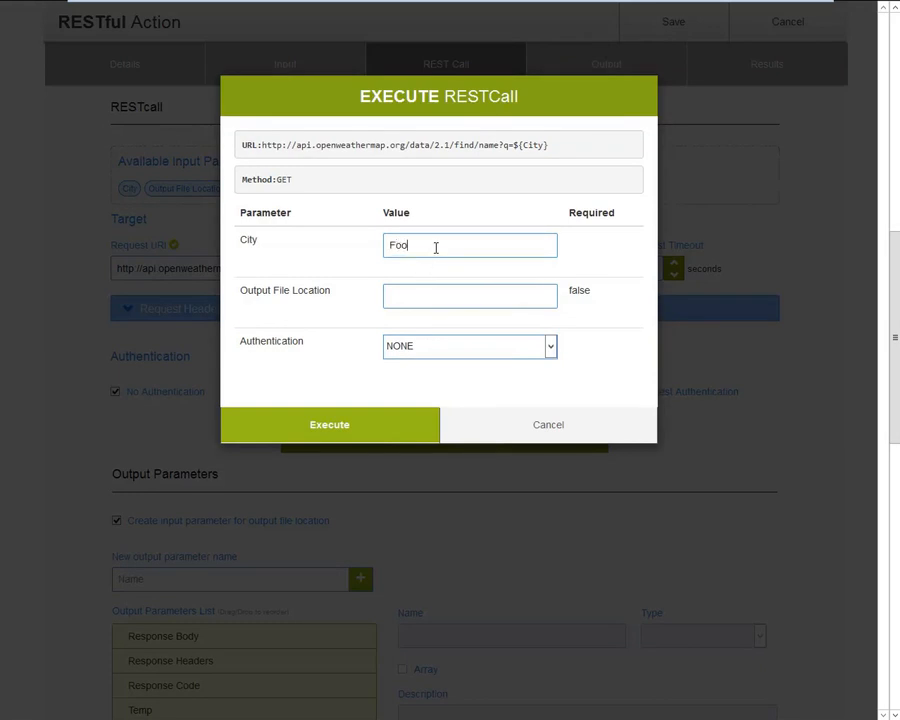
{"action": "type", "text": "bar"}
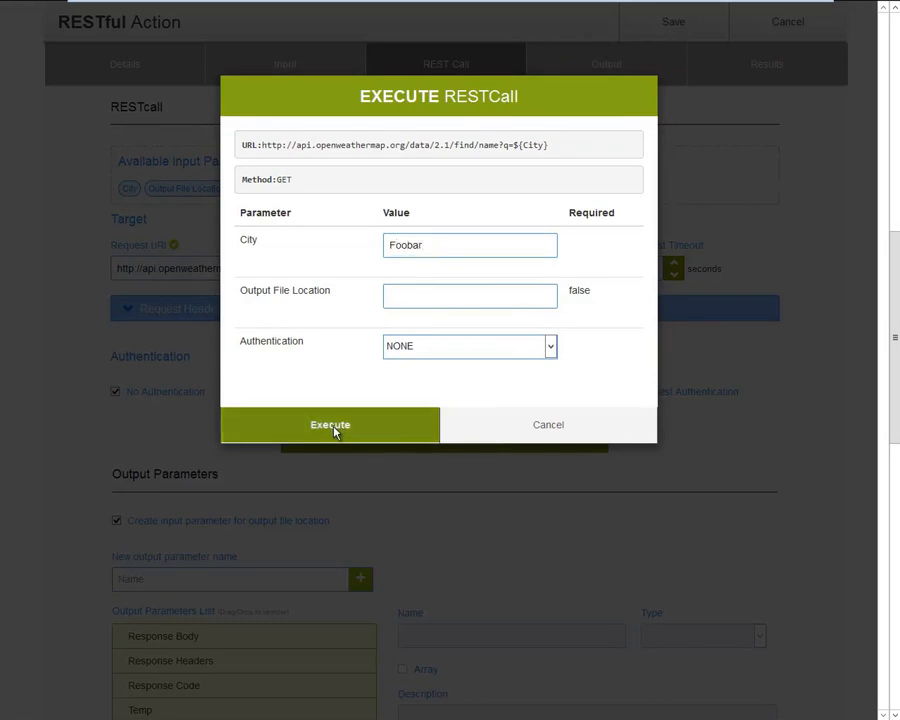
{"action": "left_click", "coordinate": [330, 424]}
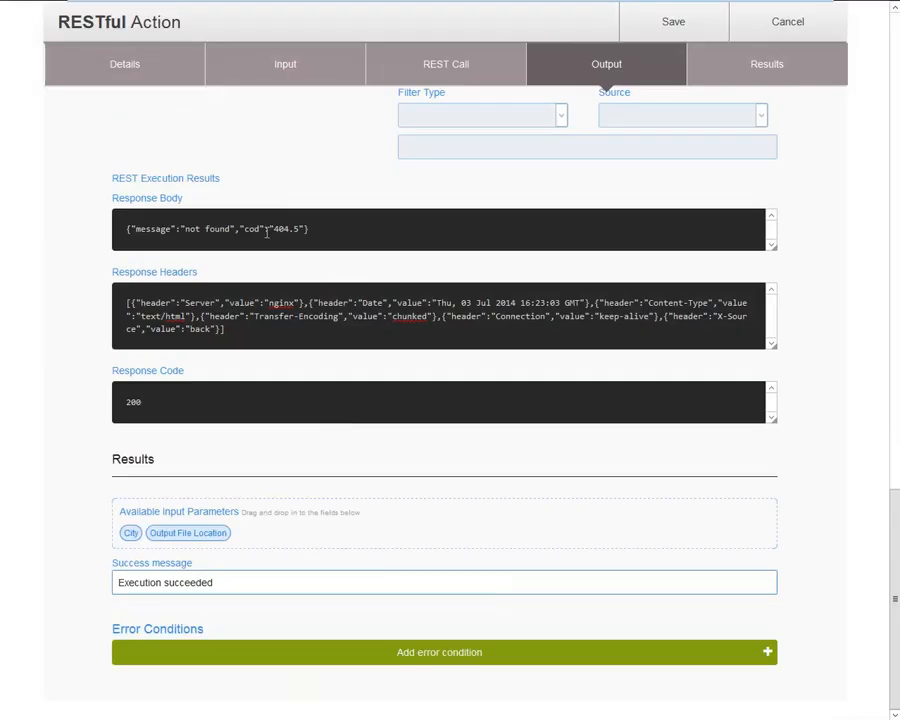
{"action": "mouse_move", "coordinate": [156, 404]}
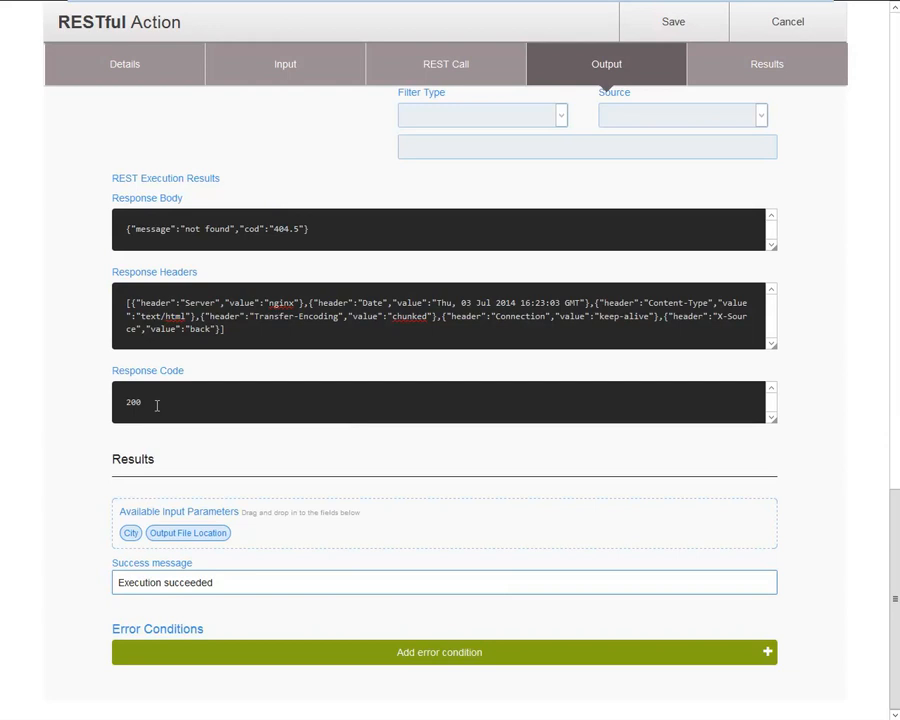
{"action": "mouse_move", "coordinate": [167, 258]}
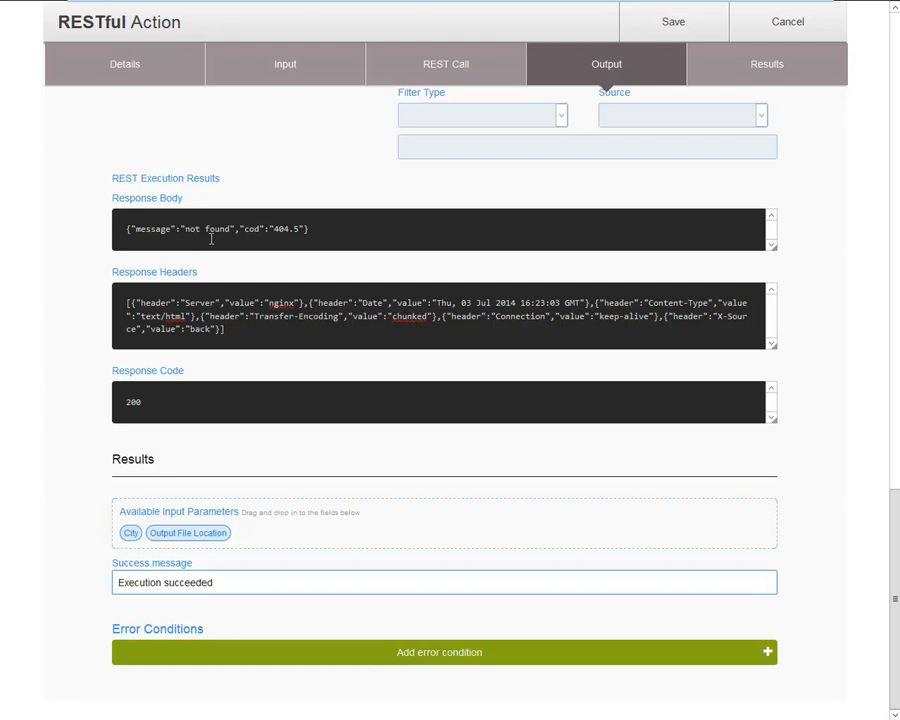
{"action": "double_click", "coordinate": [216, 229]}
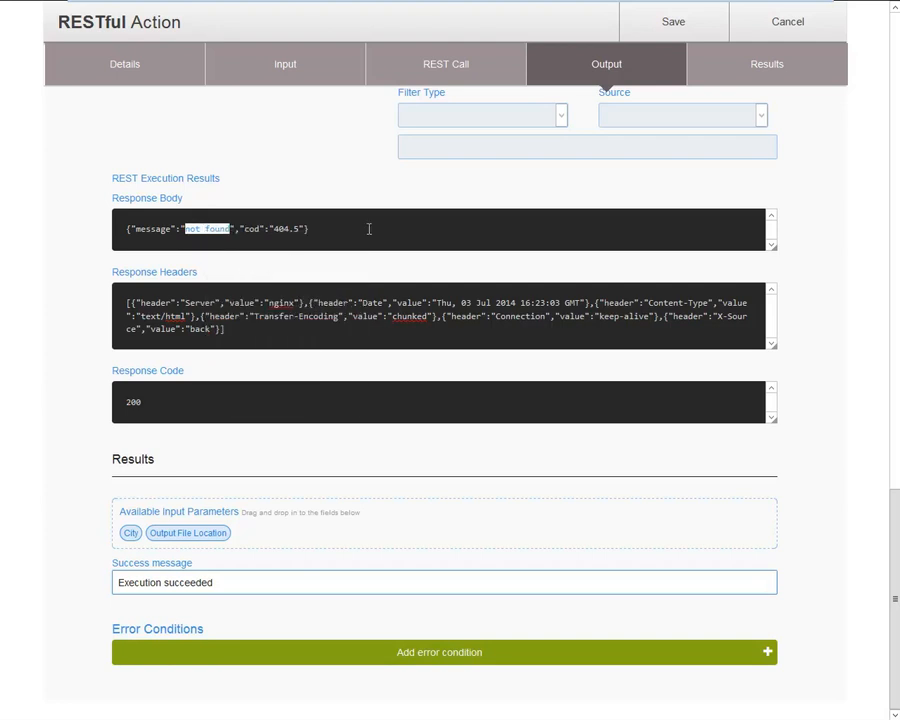
{"action": "mouse_move", "coordinate": [711, 120]}
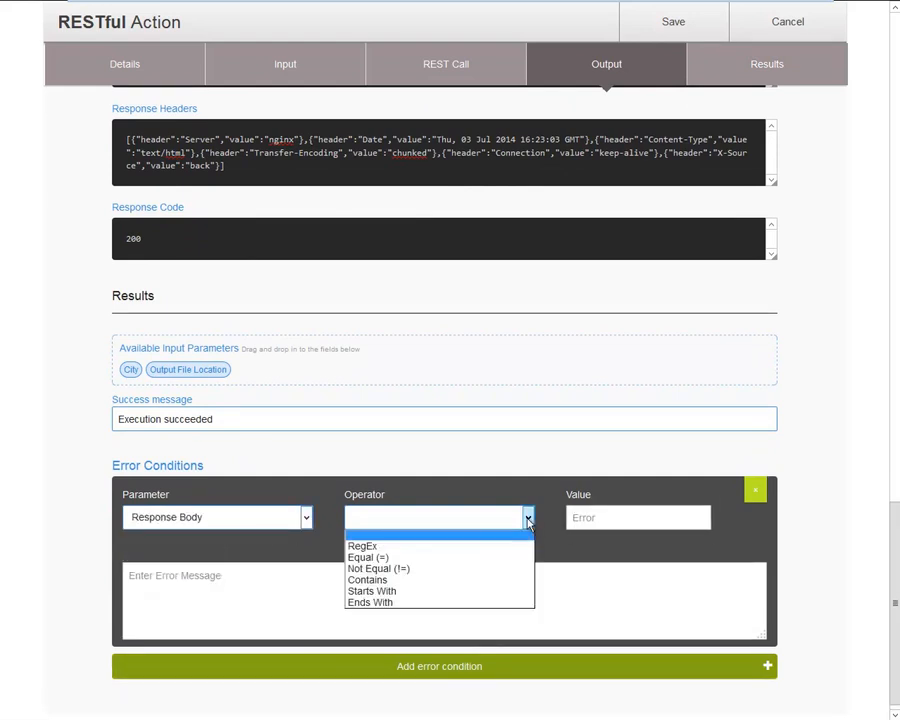
Add a Response Body 'Contains' 'not found' condition with message 'The city could not be found.'
{"action": "left_click", "coordinate": [367, 580]}
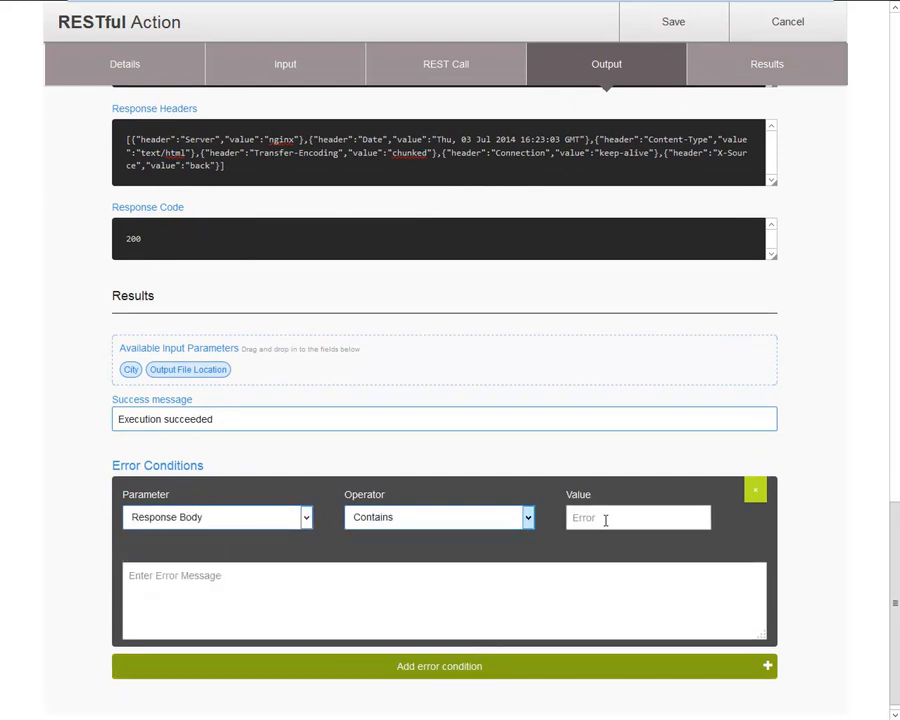
{"action": "type", "text": "not found"}
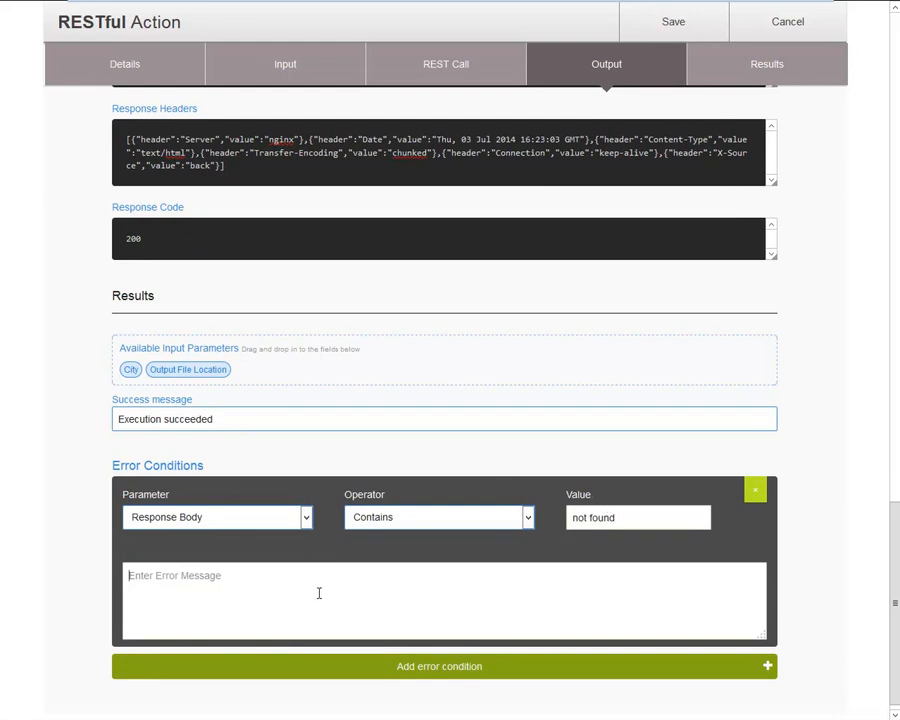
{"action": "type", "text": "The"}
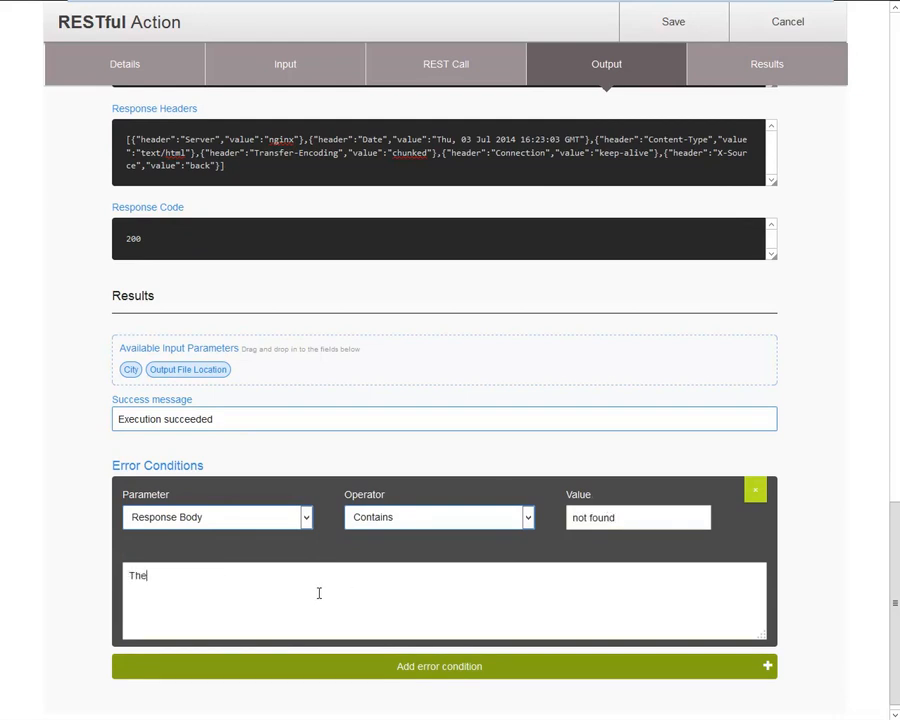
{"action": "type", "text": "city"}
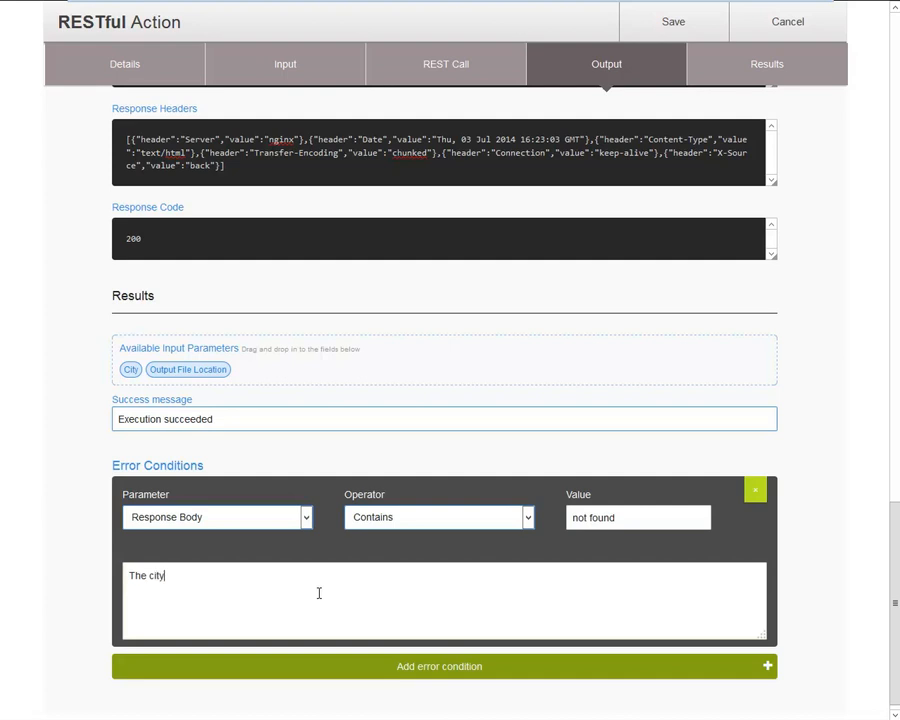
{"action": "type", "text": "c"}
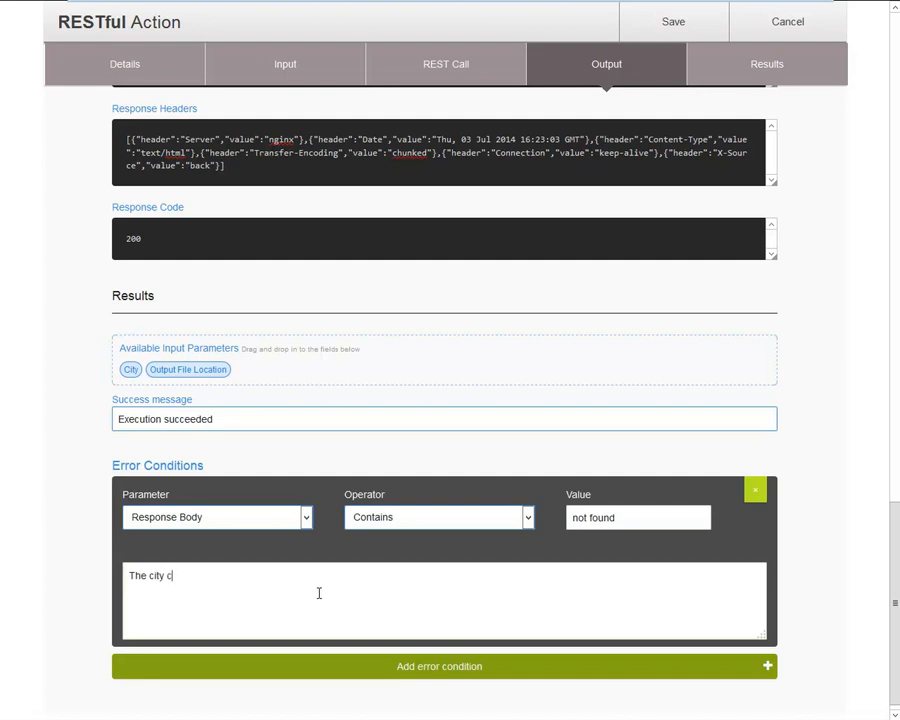
{"action": "type", "text": "ould not be"}
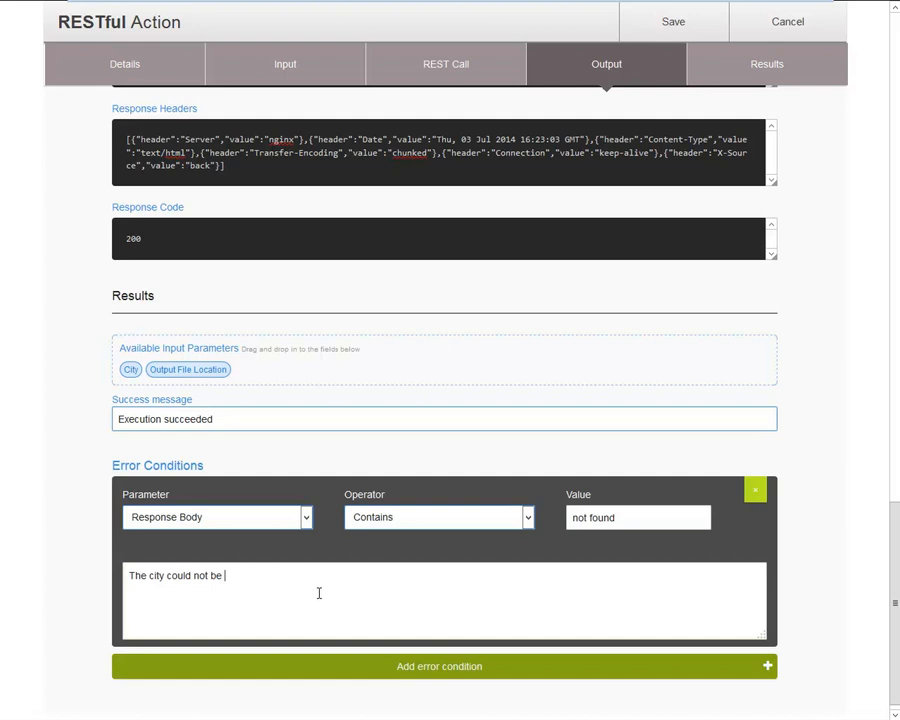
{"action": "type", "text": "found."}
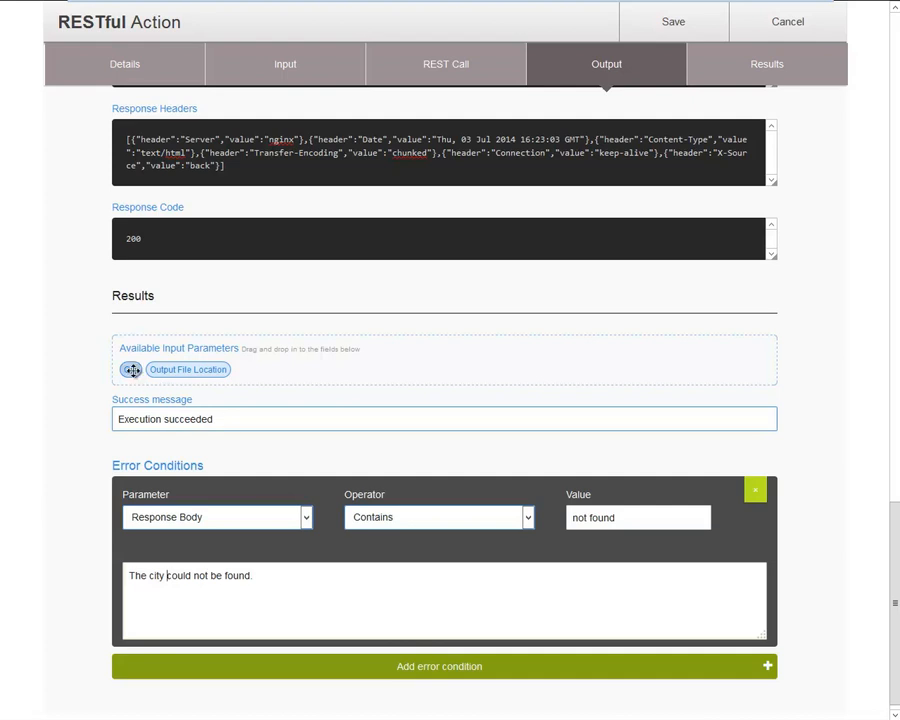
{"action": "left_click", "coordinate": [131, 369]}
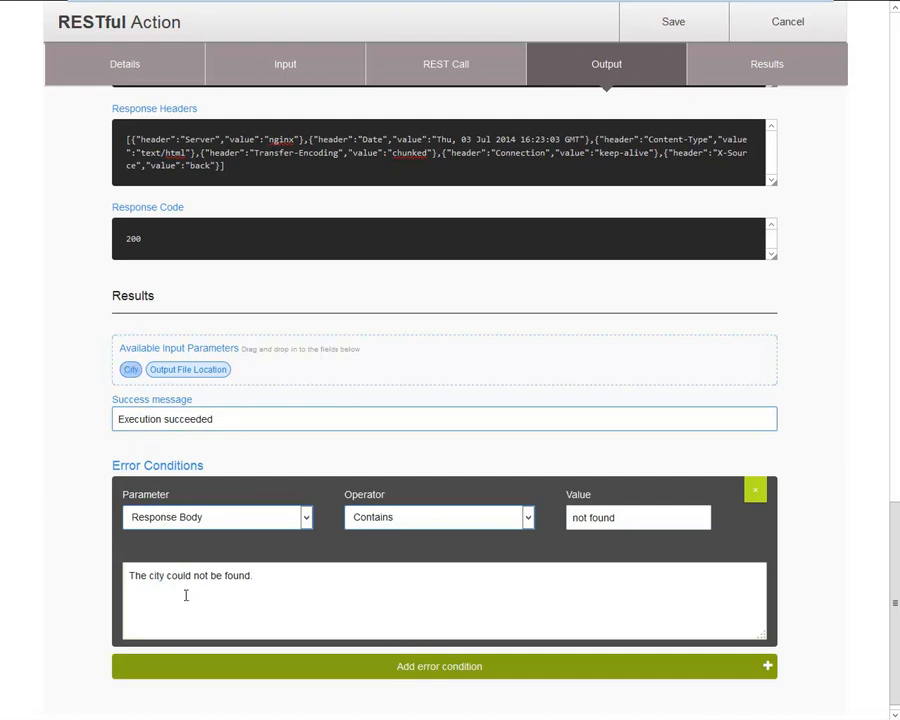